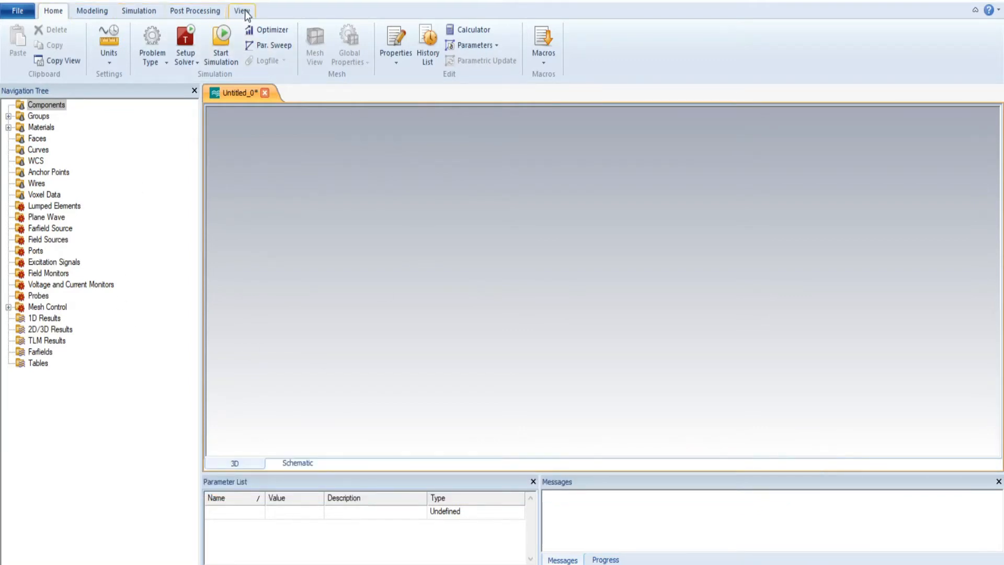
# Step: Switch the ribbon to the View tools for the 3D window
pyautogui.click(242, 10)
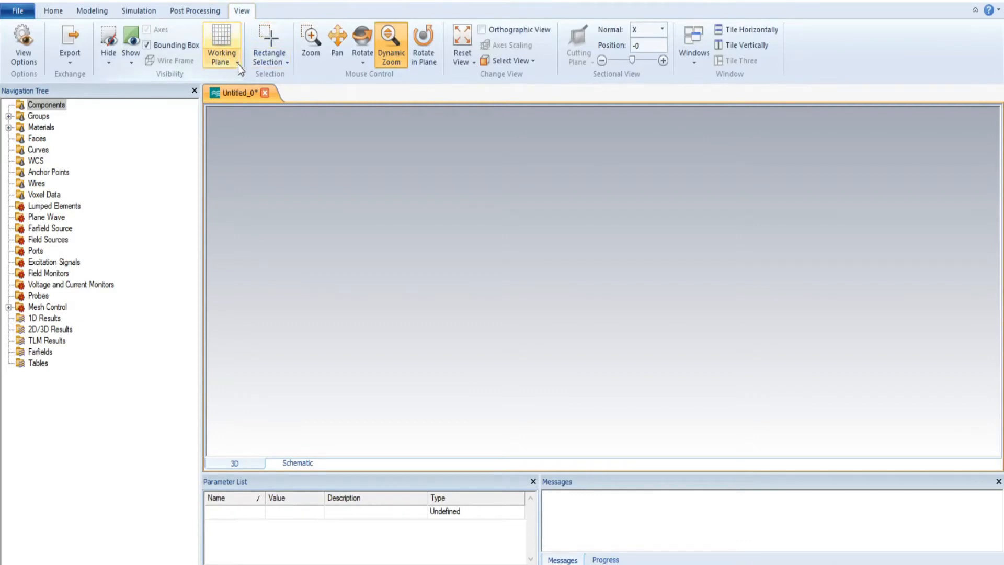
# Step: Expand the Working Plane dropdown on the View ribbon
pyautogui.click(221, 61)
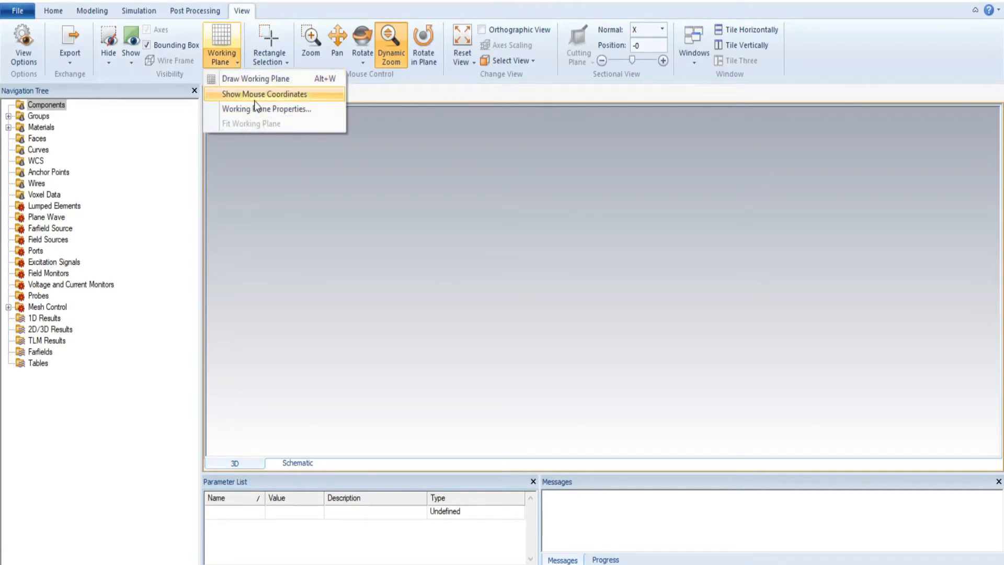
pyautogui.moveTo(269, 78)
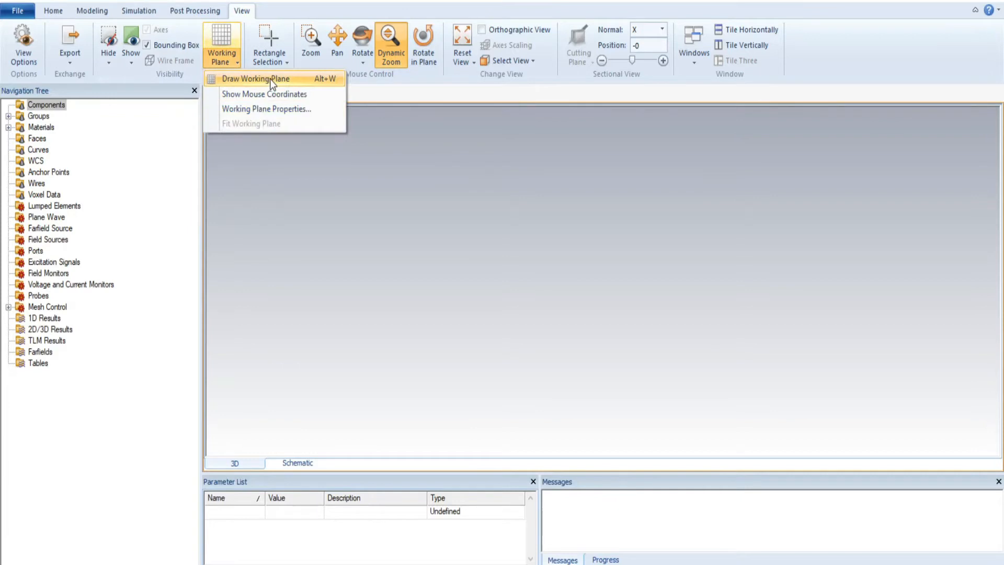
pyautogui.moveTo(323, 81)
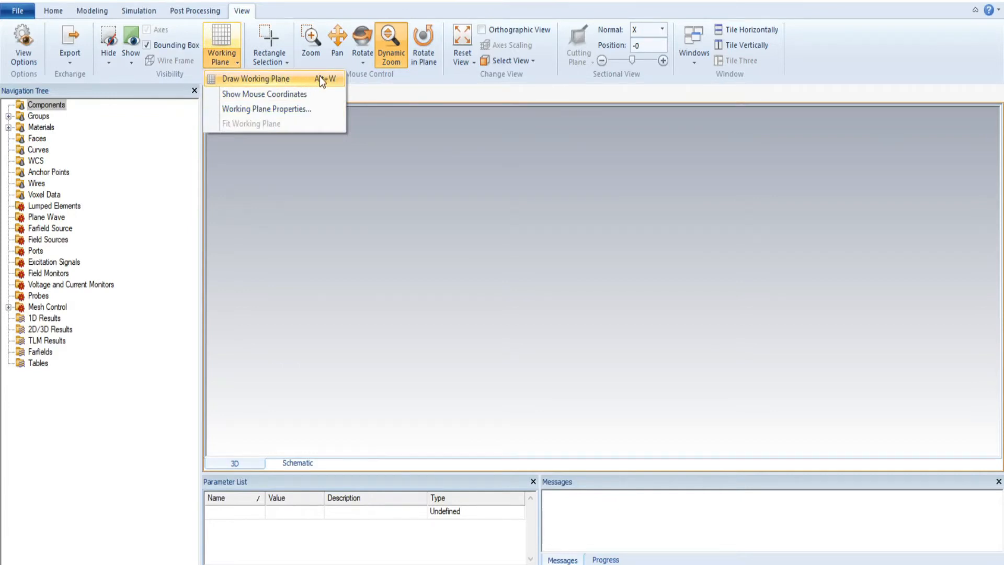
pyautogui.moveTo(332, 85)
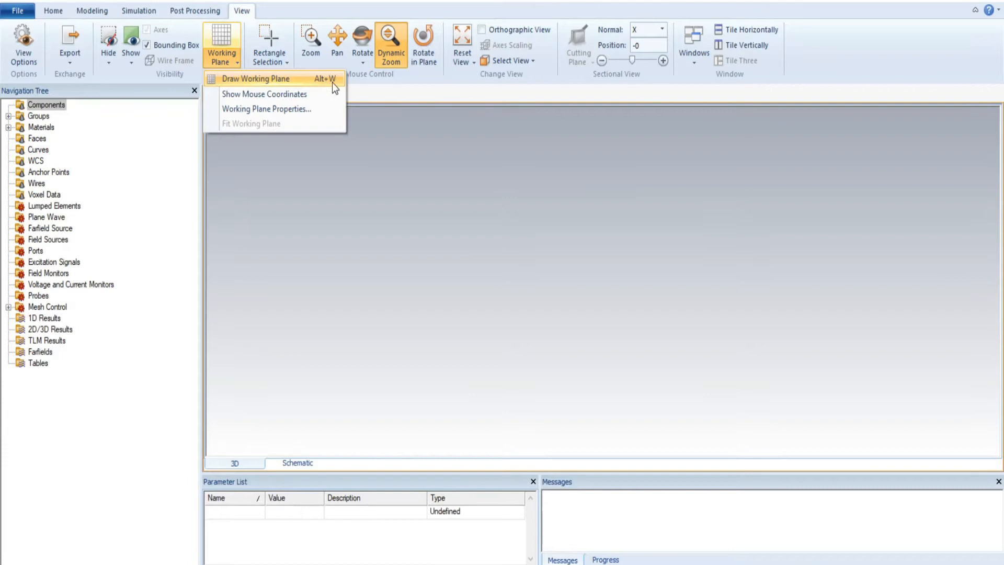
pyautogui.moveTo(294, 94)
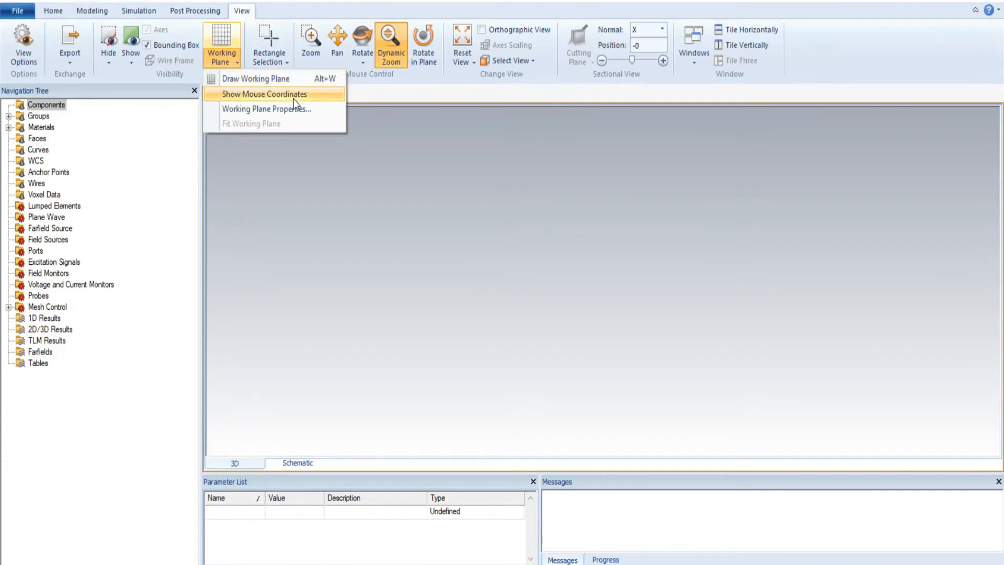
pyautogui.moveTo(256, 78)
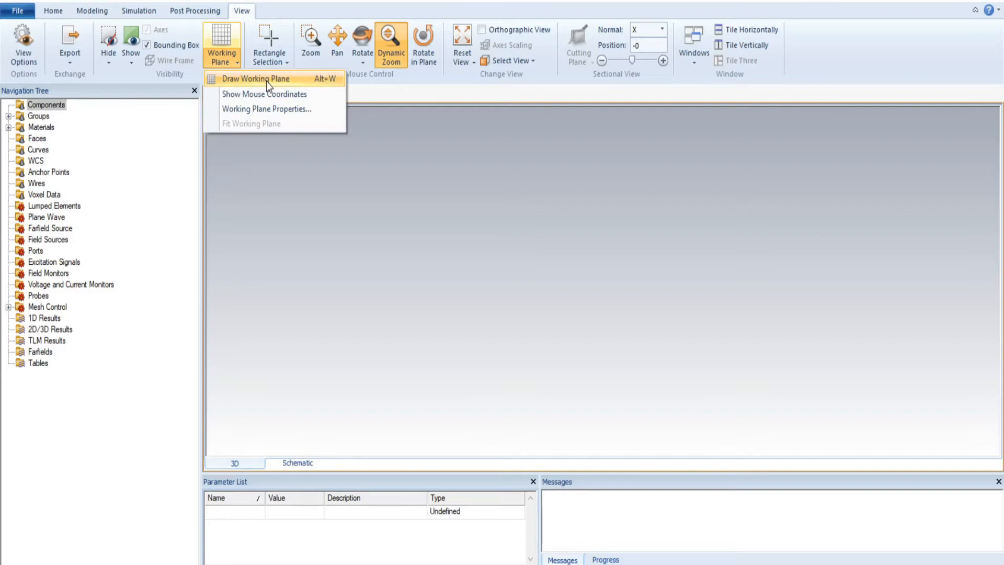
# Step: Turn on Draw Working Plane so the grid appears in the 3D view
pyautogui.click(254, 79)
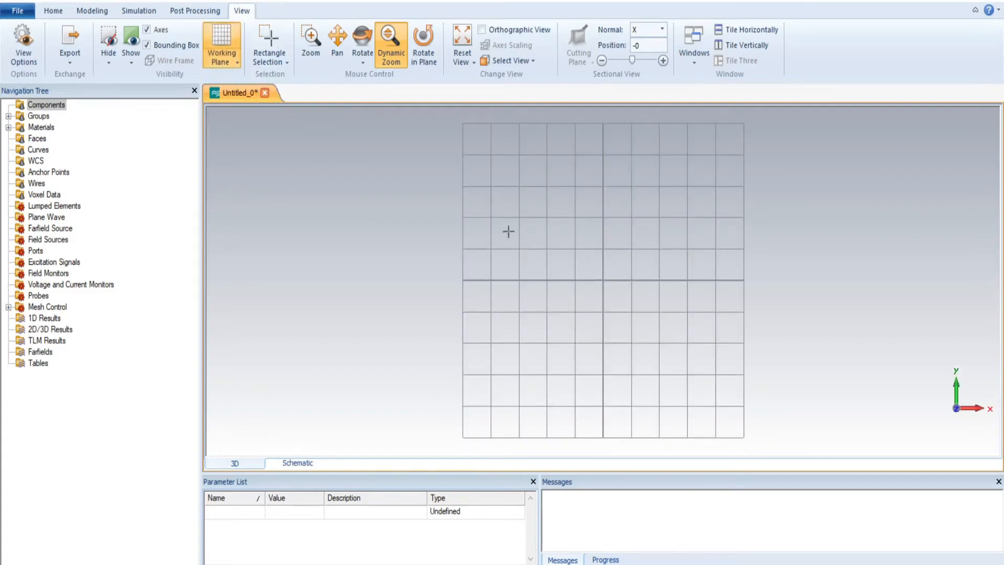
pyautogui.moveTo(476, 284)
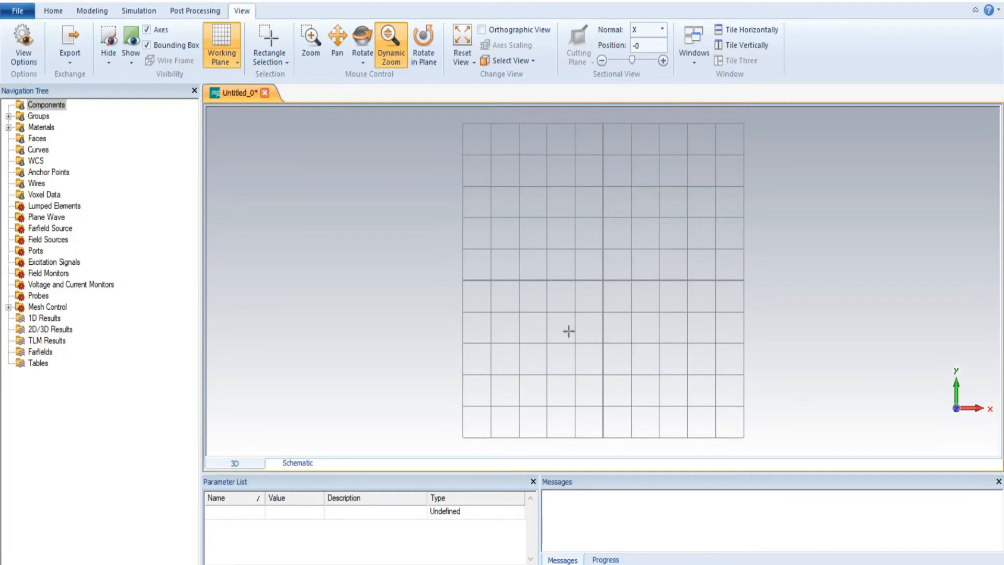
pyautogui.moveTo(606, 198)
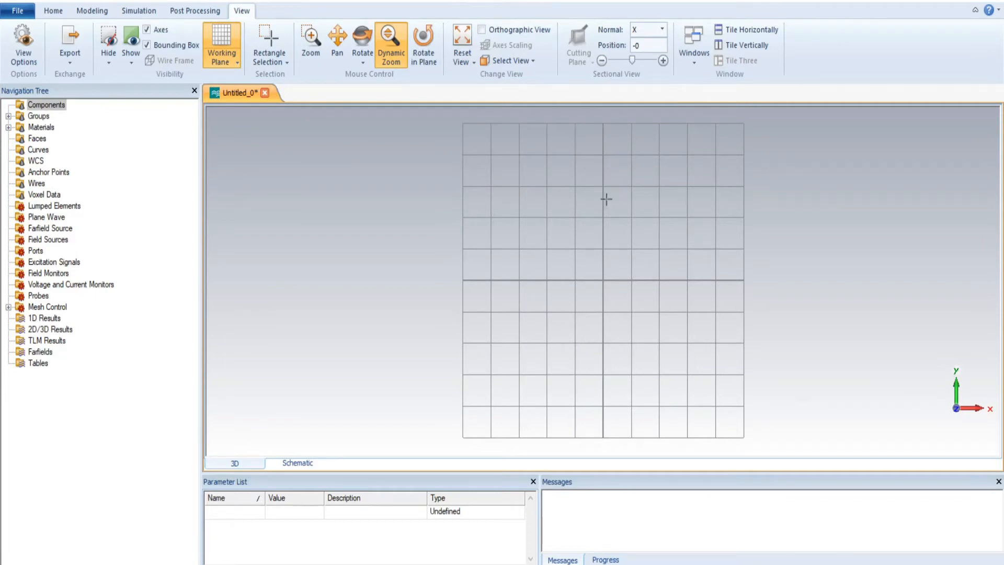
pyautogui.moveTo(484, 273)
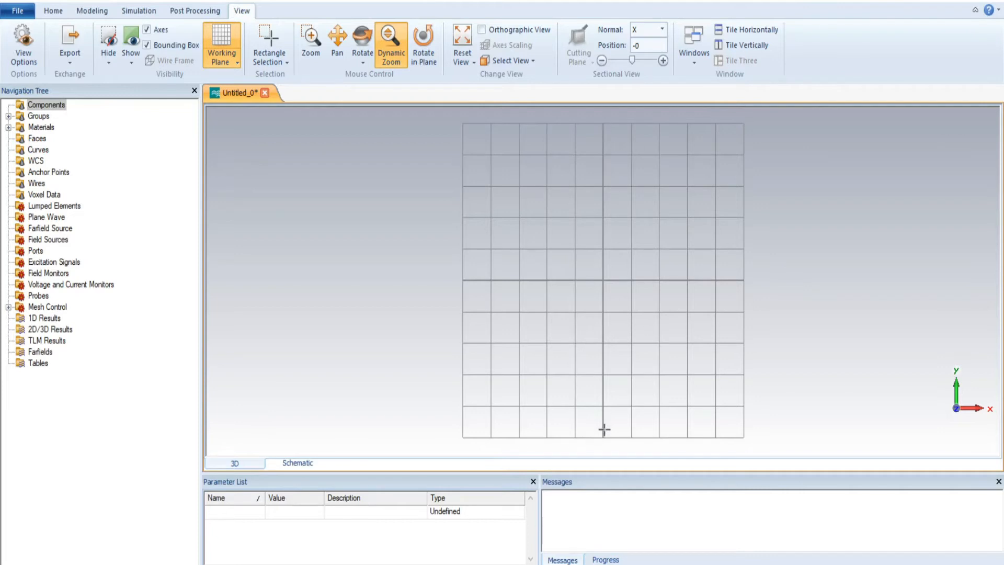
pyautogui.moveTo(469, 143)
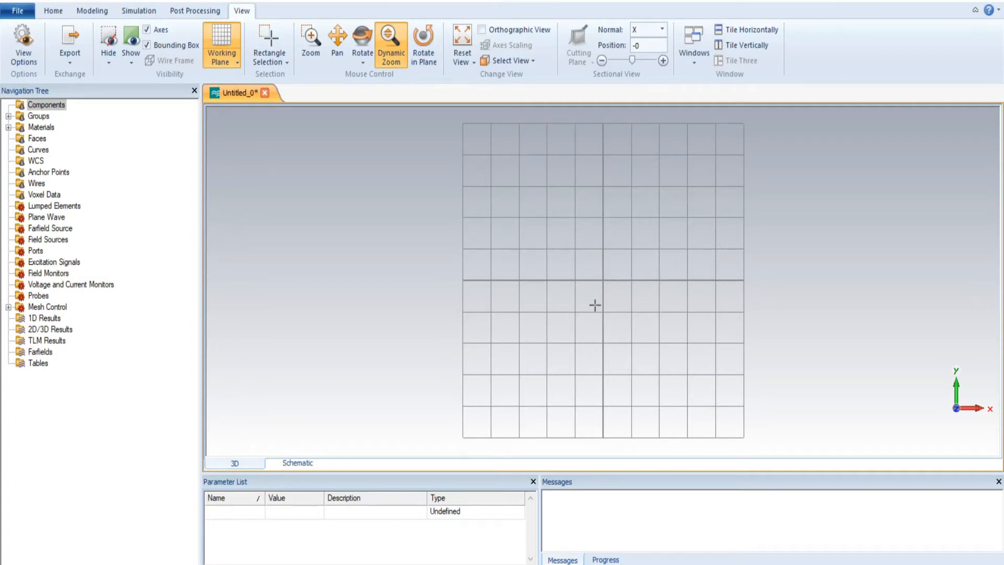
pyautogui.moveTo(629, 171)
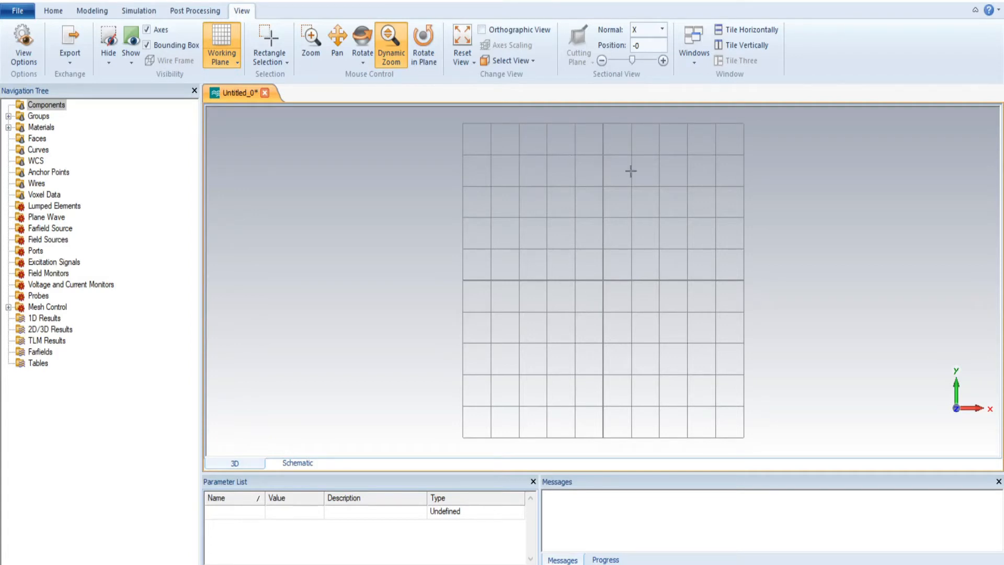
pyautogui.moveTo(465, 132)
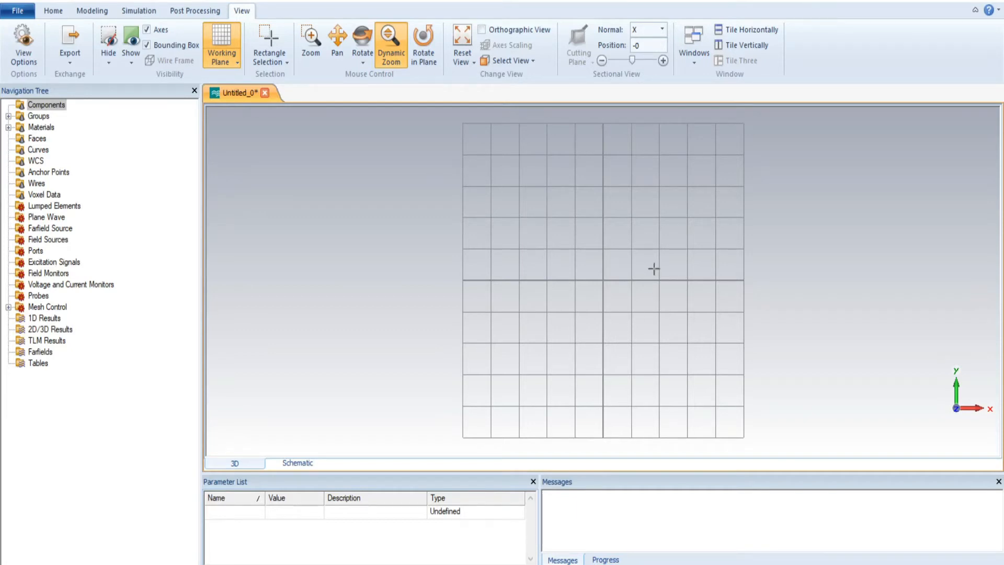
pyautogui.moveTo(491, 146)
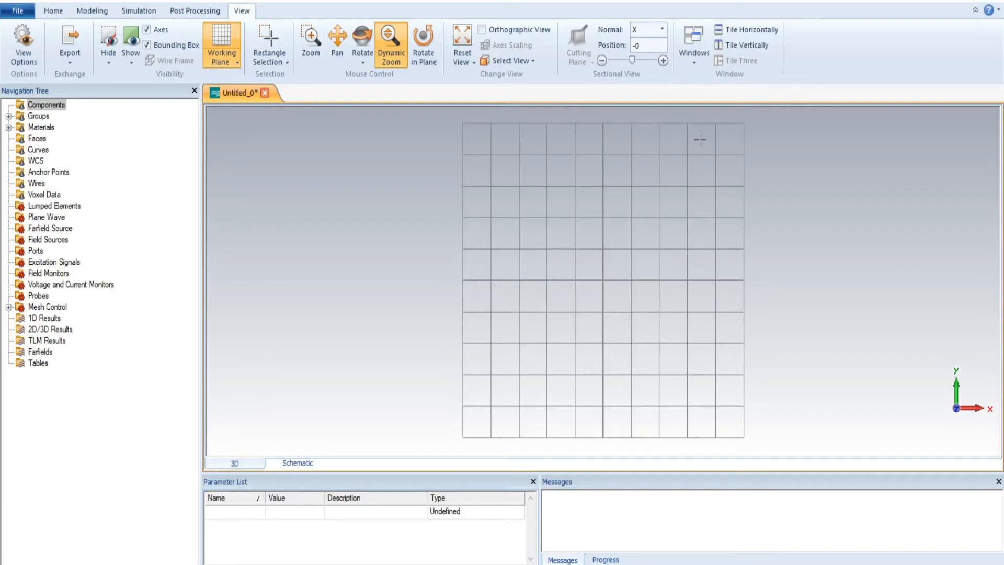
pyautogui.moveTo(714, 170)
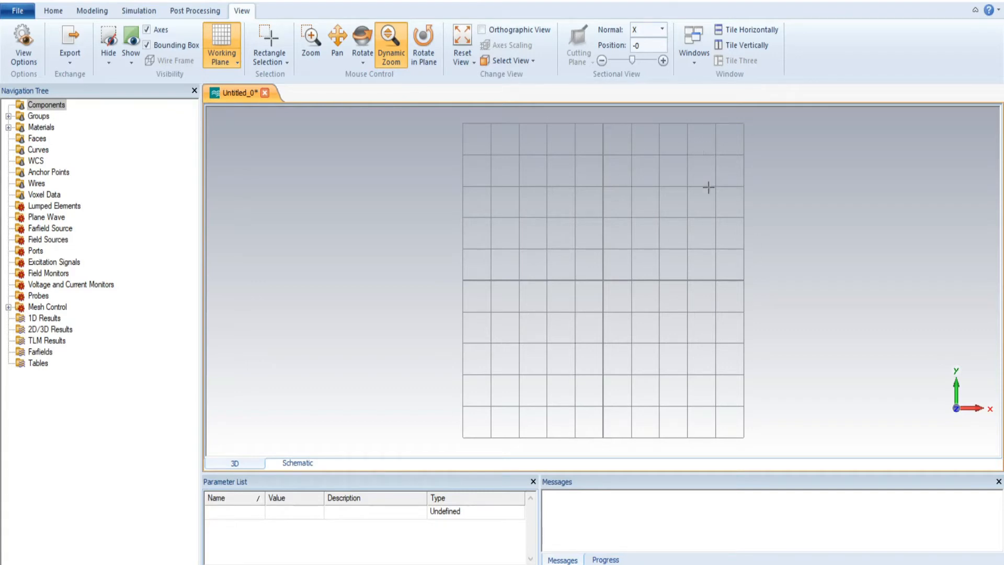
pyautogui.moveTo(617, 164)
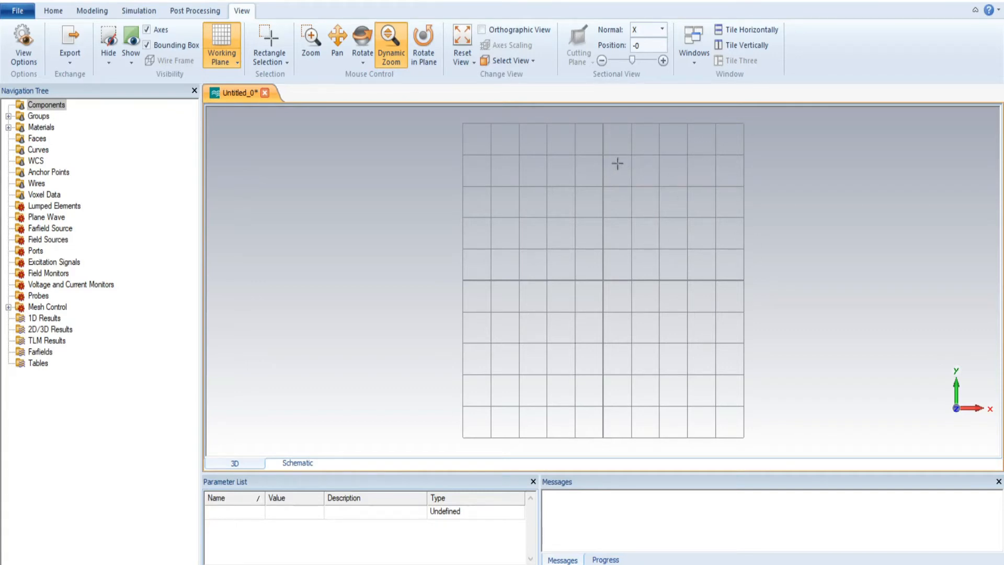
pyautogui.moveTo(671, 224)
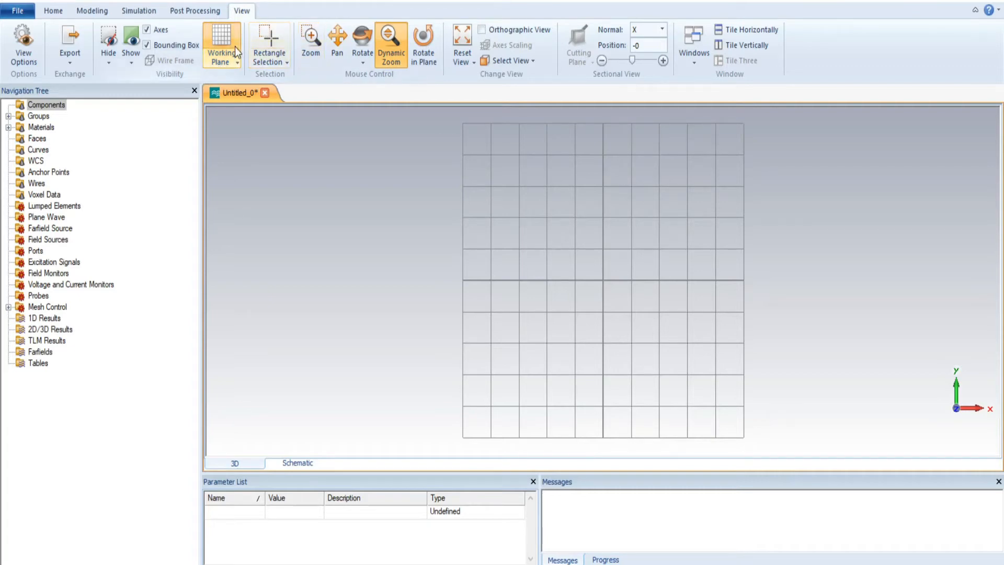
pyautogui.click(222, 44)
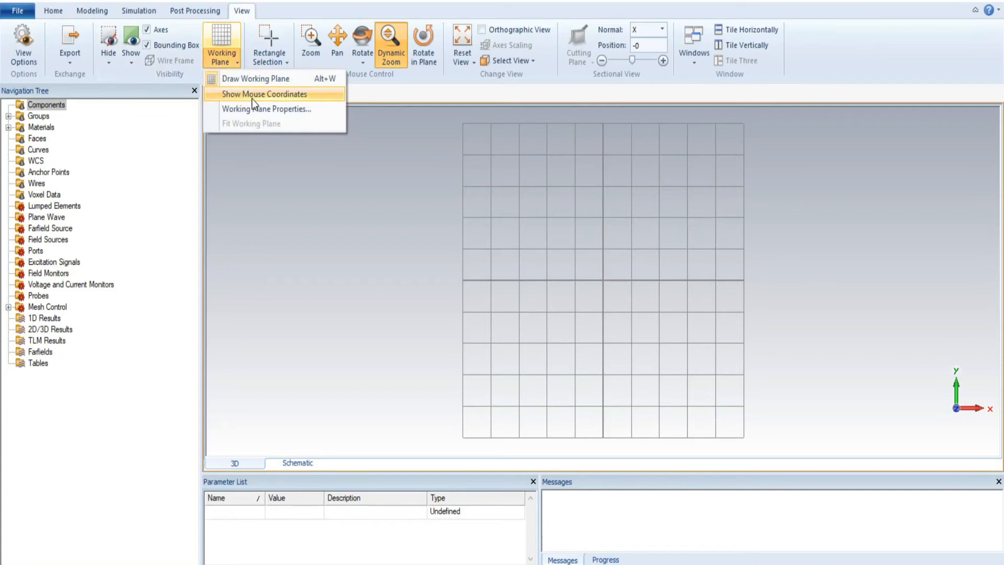
pyautogui.click(264, 94)
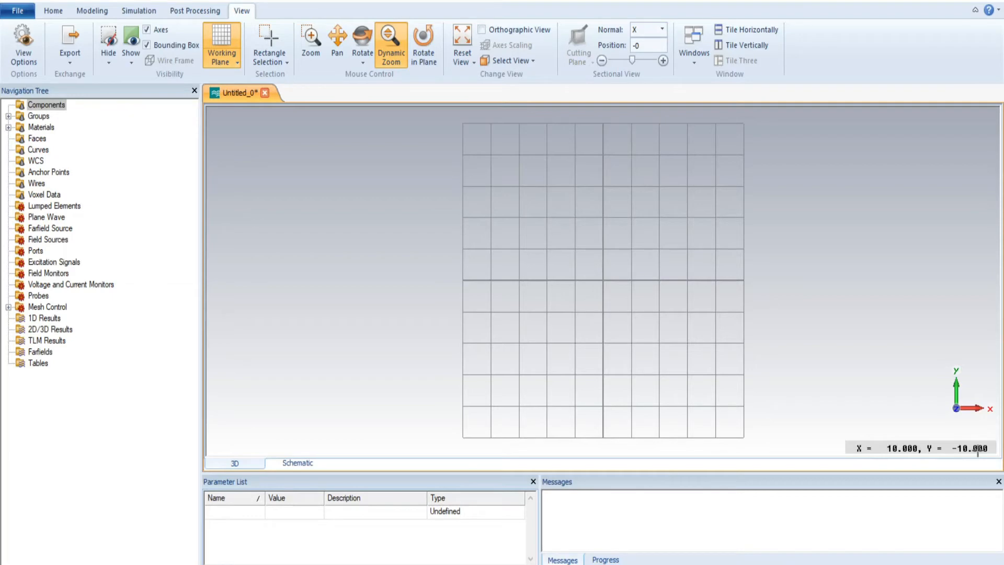
pyautogui.moveTo(605, 246)
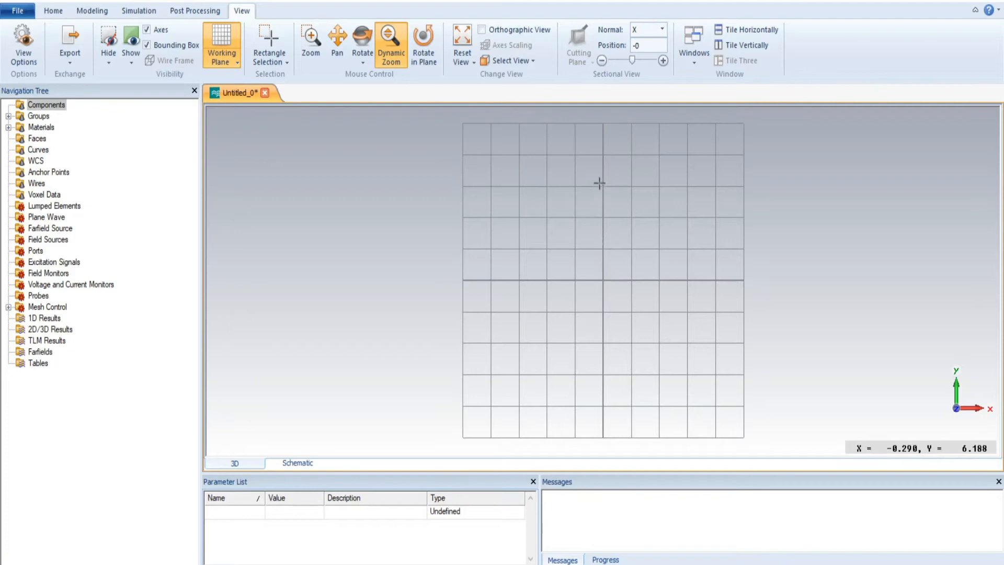
pyautogui.moveTo(600, 174)
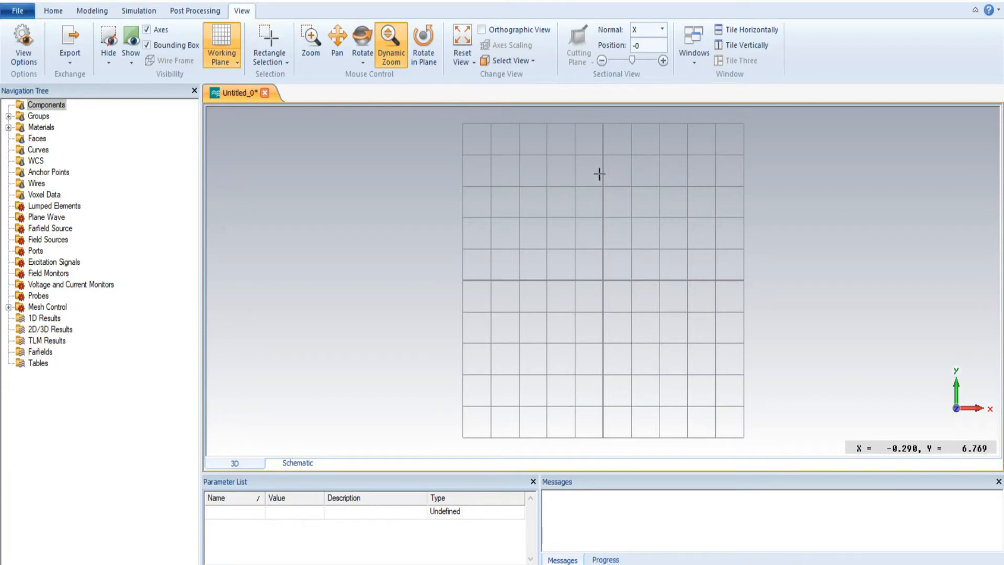
pyautogui.moveTo(592, 169)
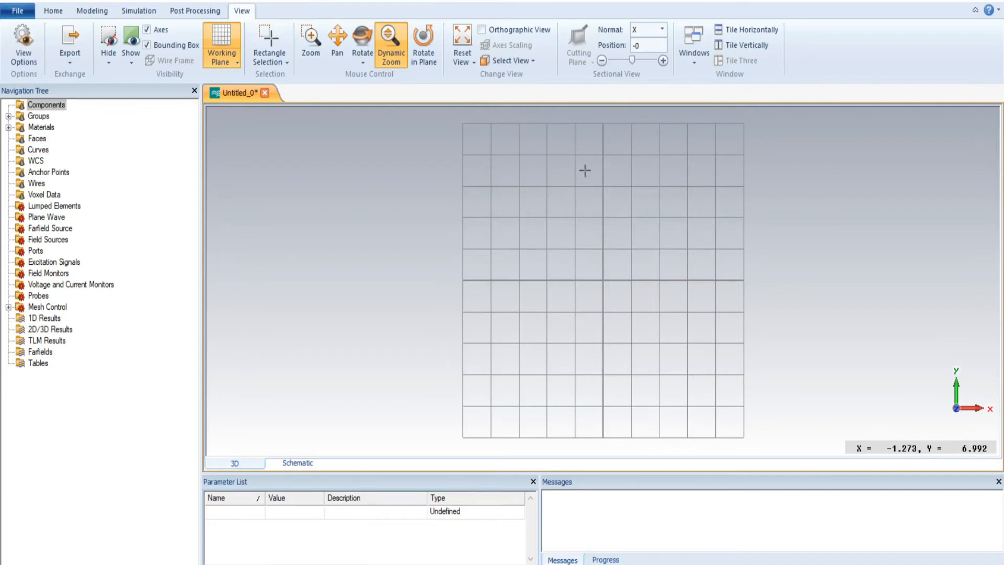
pyautogui.moveTo(582, 173)
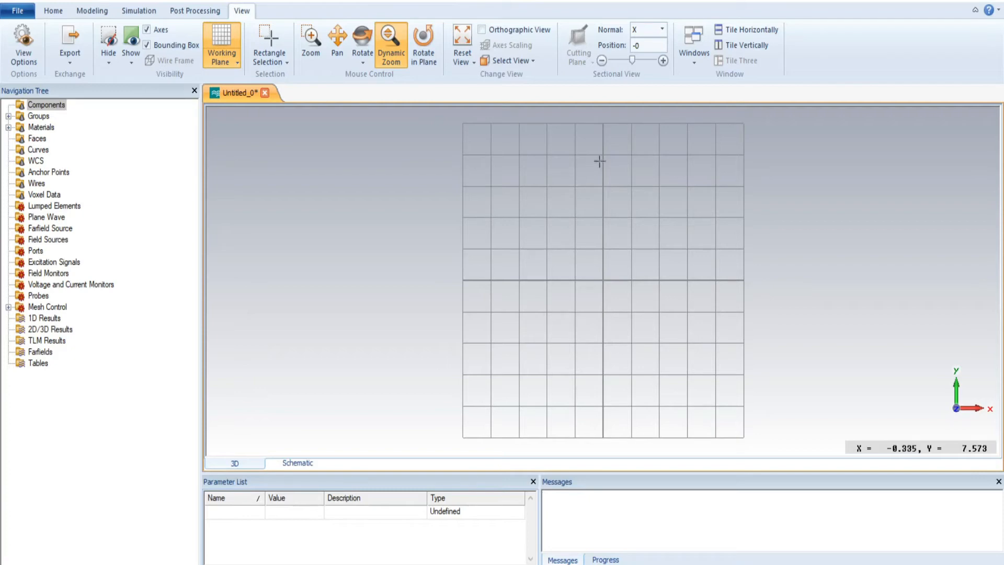
pyautogui.moveTo(614, 167)
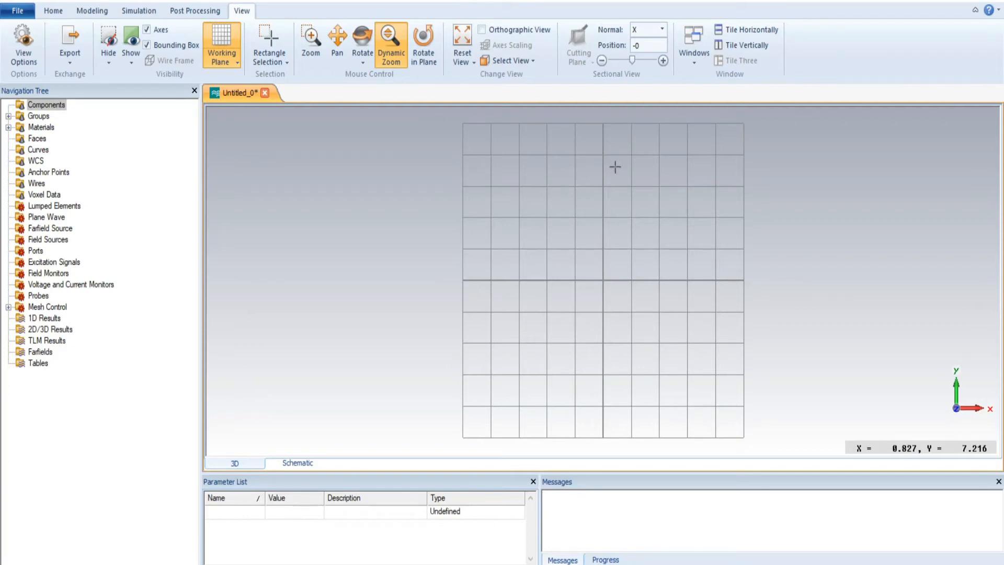
pyautogui.moveTo(629, 168)
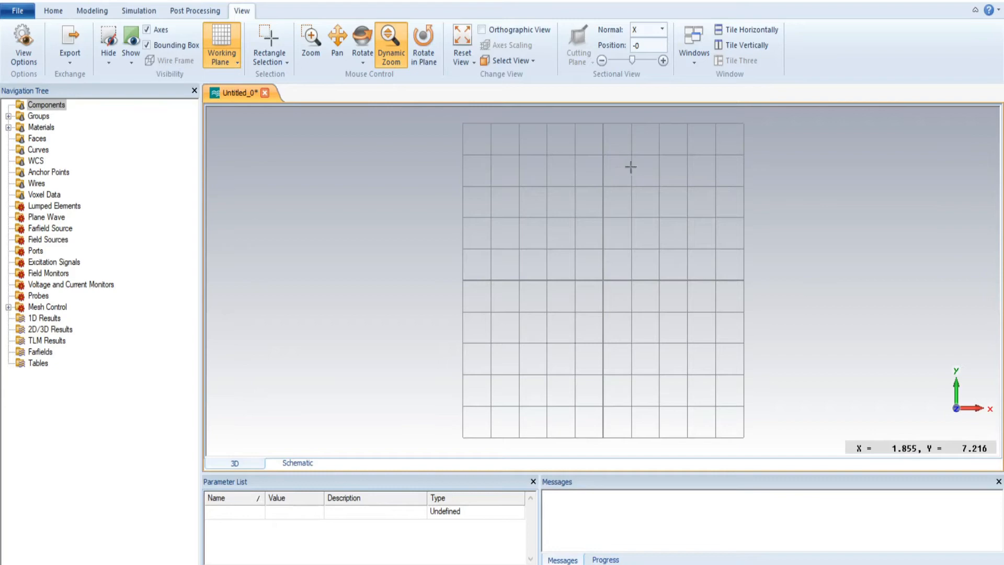
pyautogui.moveTo(649, 166)
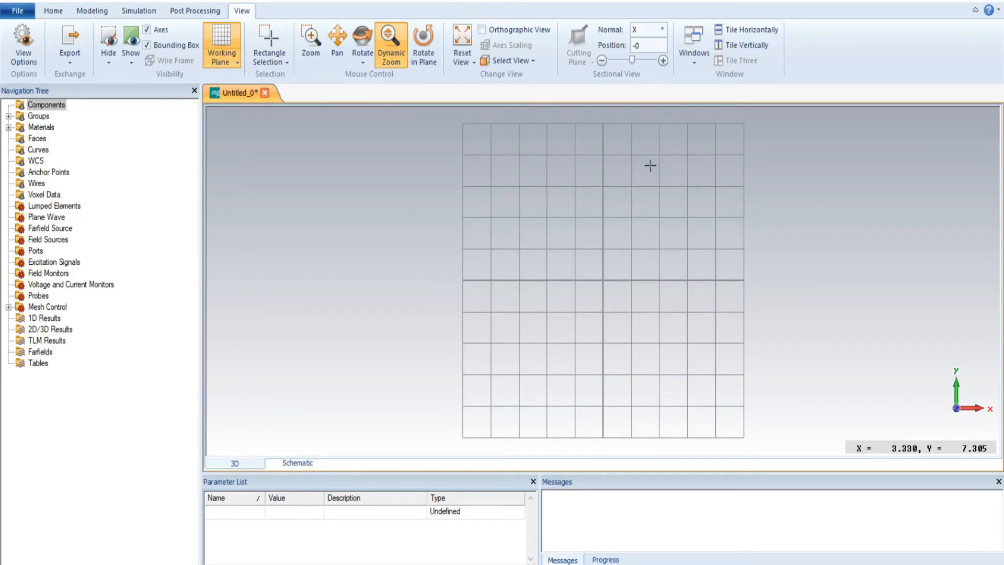
pyautogui.moveTo(544, 261)
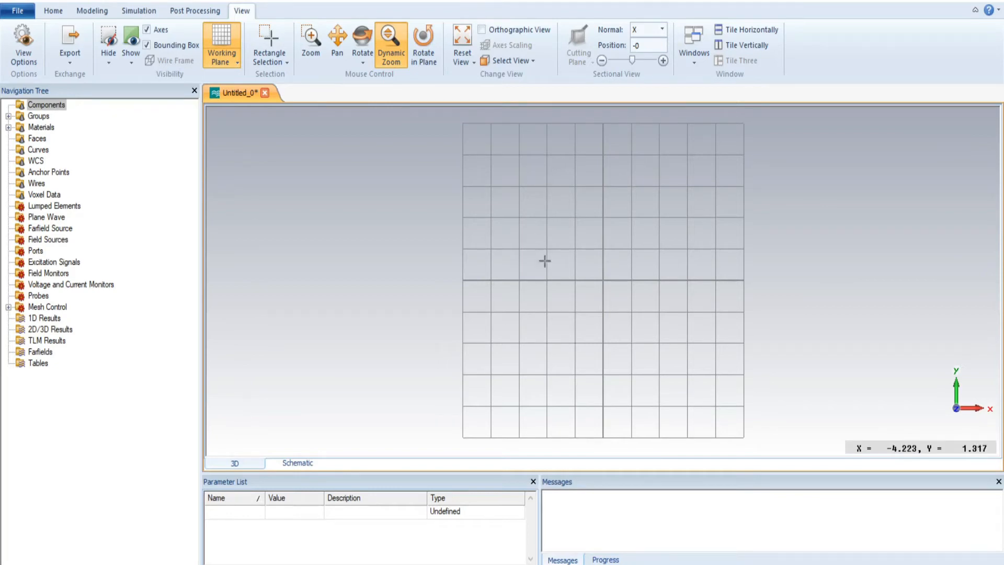
pyautogui.moveTo(540, 322)
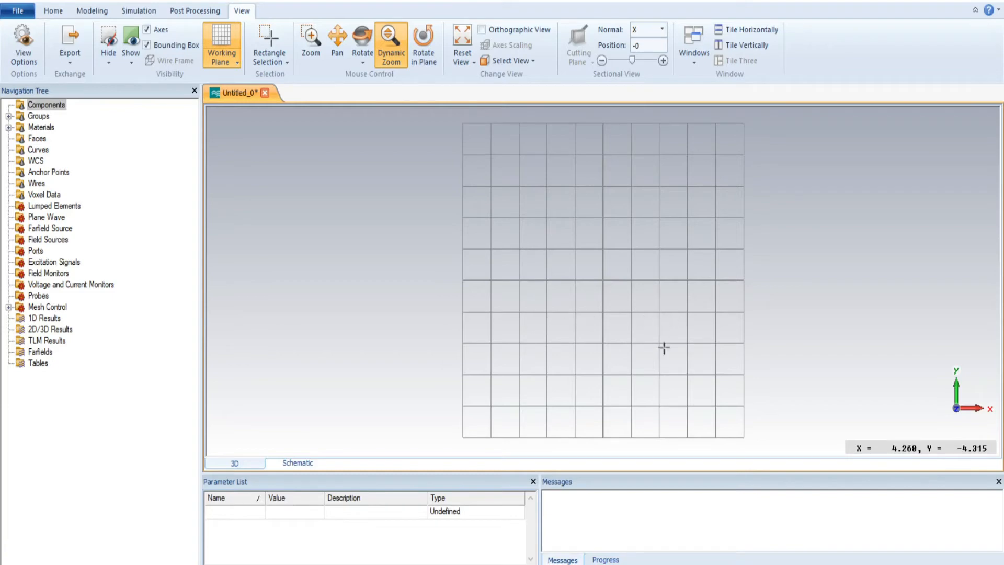
pyautogui.moveTo(676, 329)
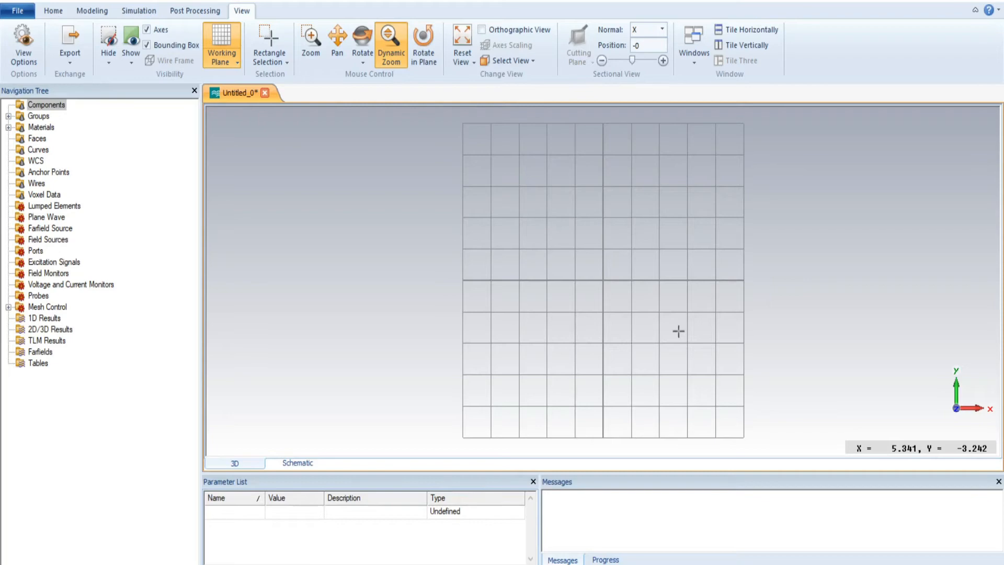
pyautogui.moveTo(476, 268)
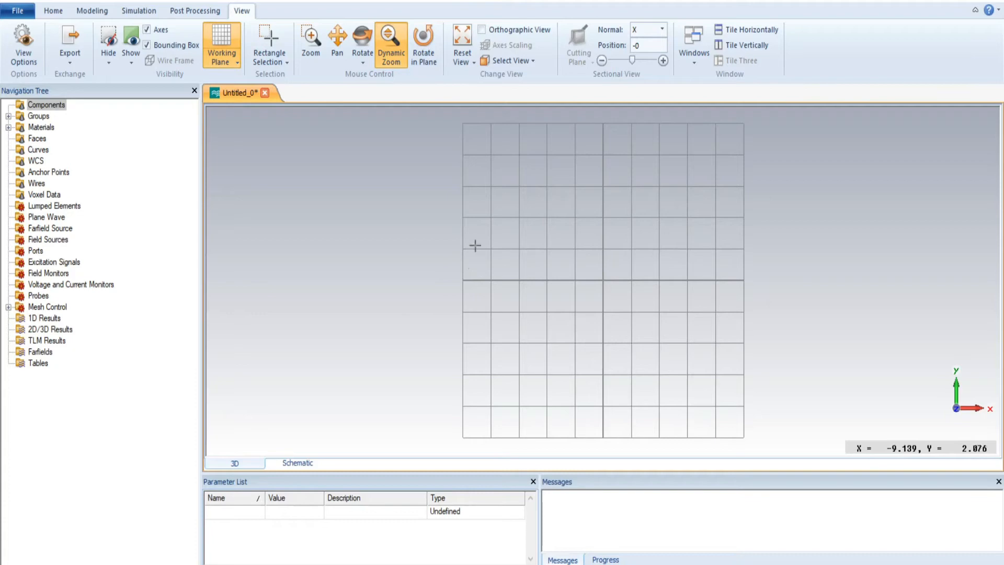
pyautogui.moveTo(475, 238)
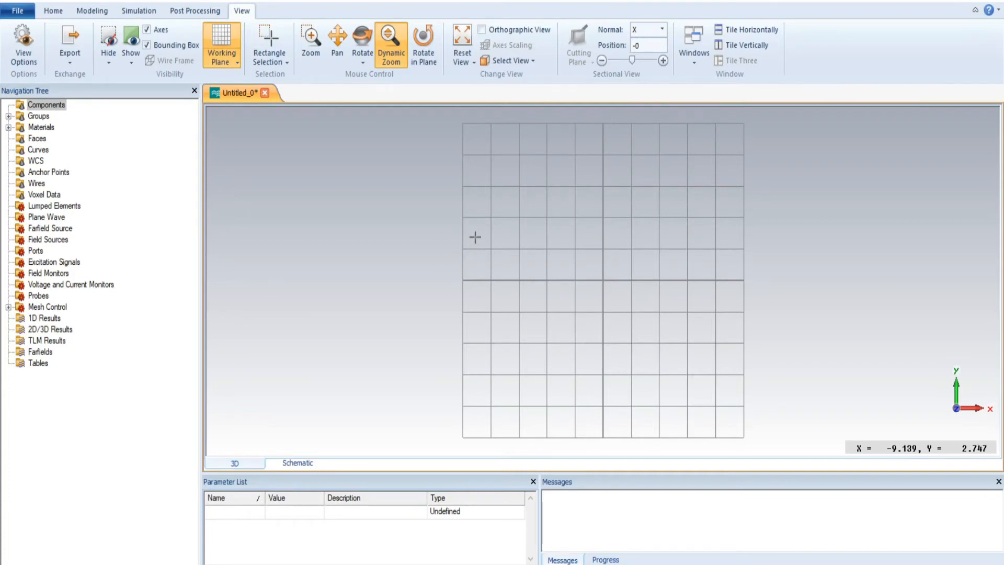
pyautogui.moveTo(294, 189)
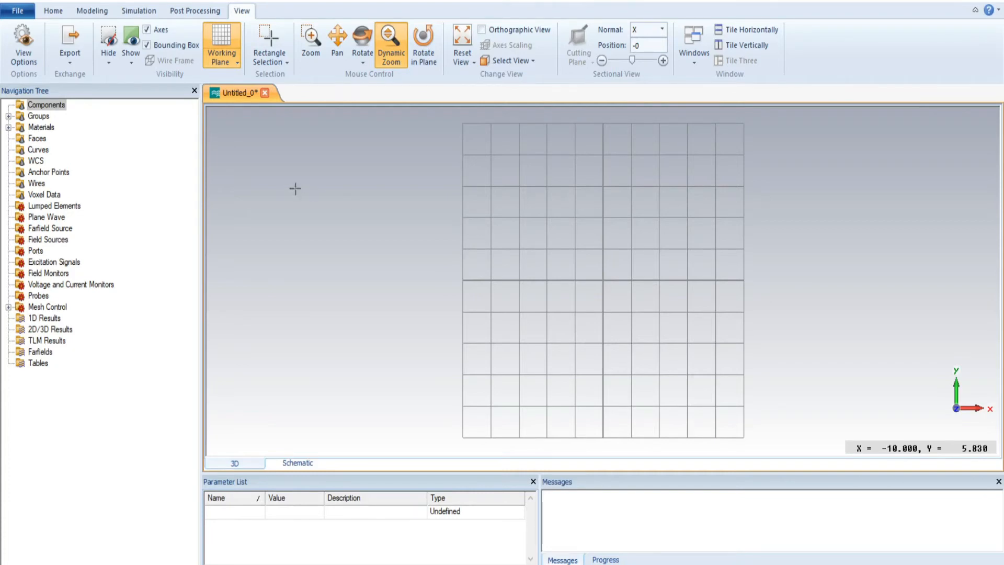
# Step: In Working Plane Properties change Size from 10 to 6, keep Width 2, and apply
pyautogui.click(222, 63)
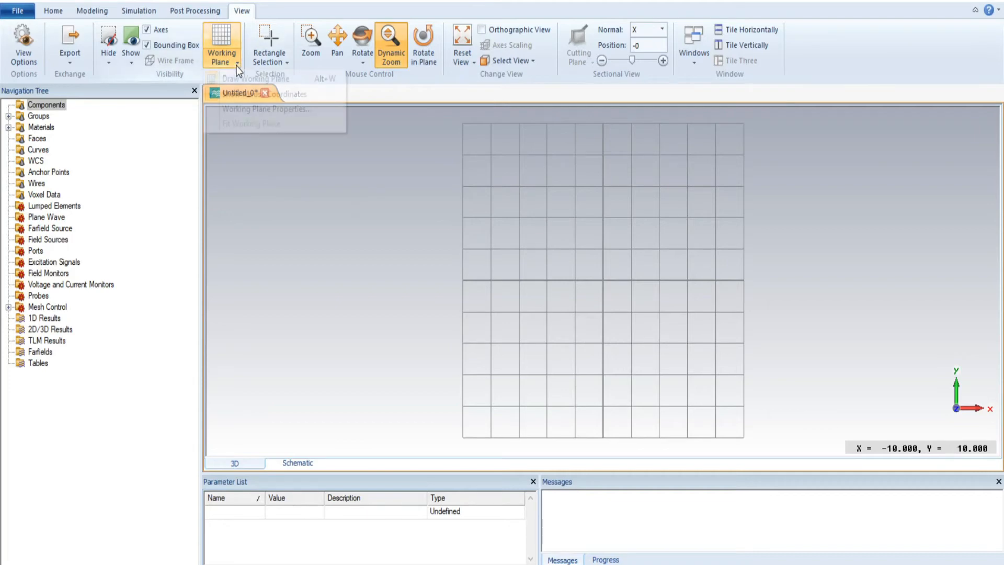
pyautogui.click(222, 44)
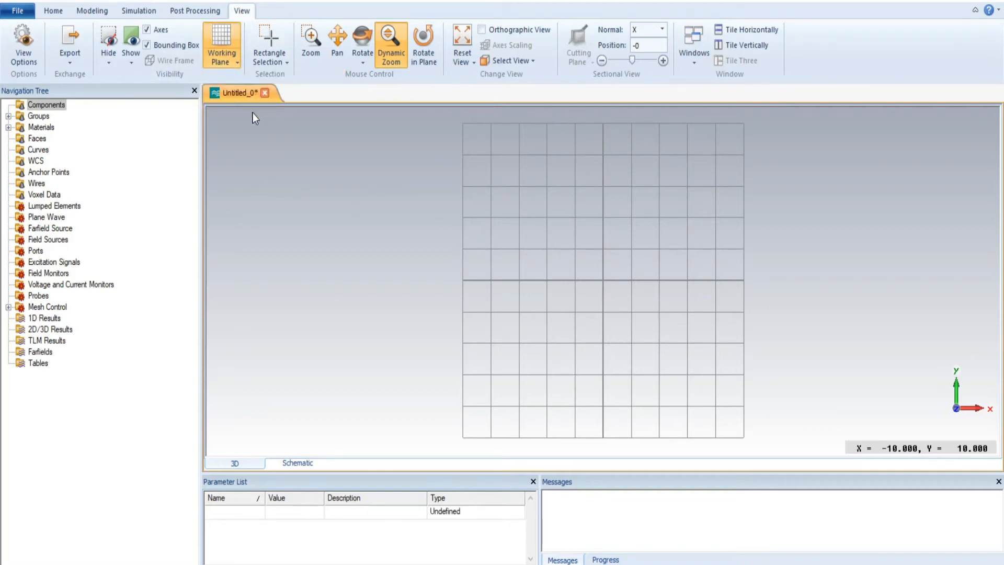
pyautogui.click(220, 45)
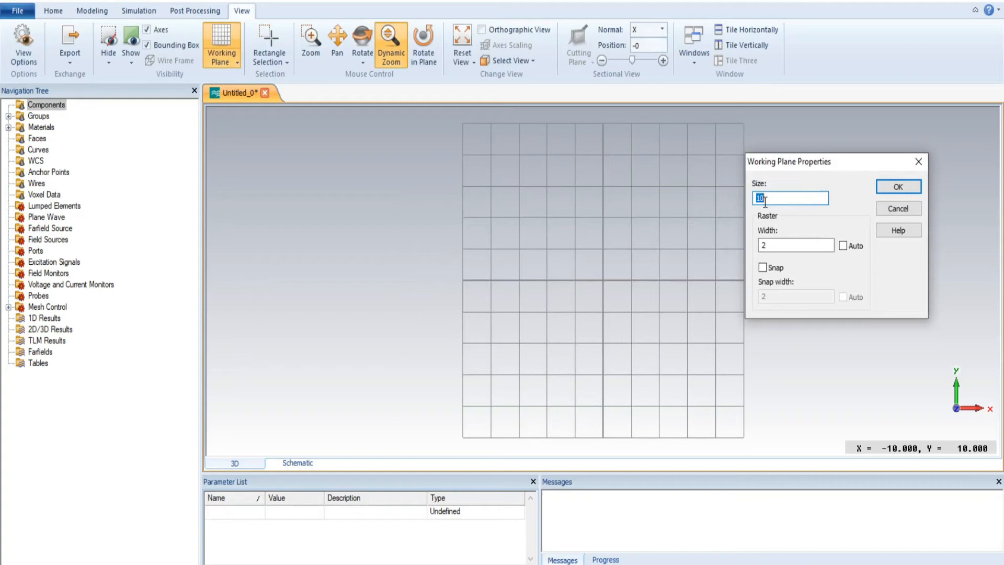
pyautogui.moveTo(475, 142)
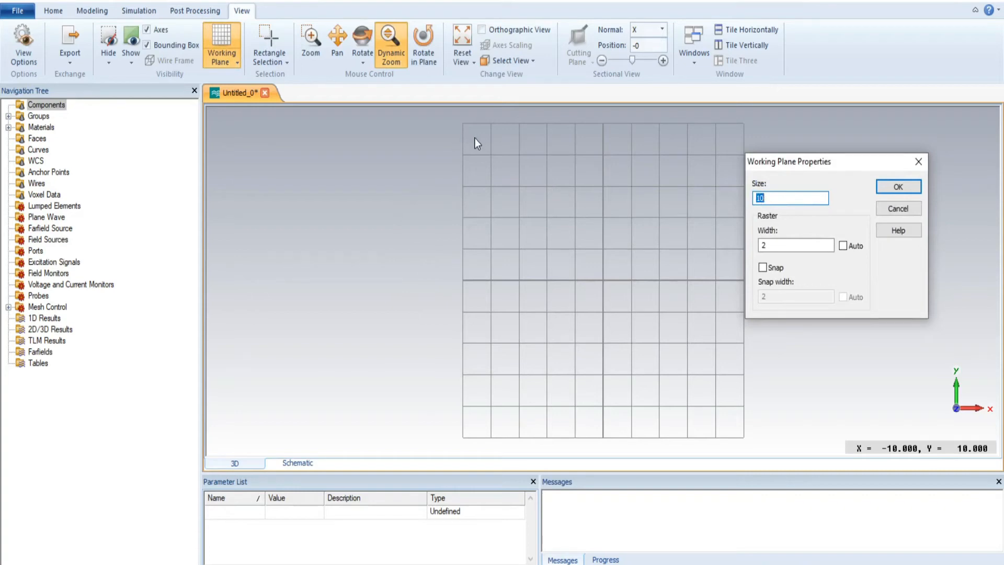
pyautogui.moveTo(476, 241)
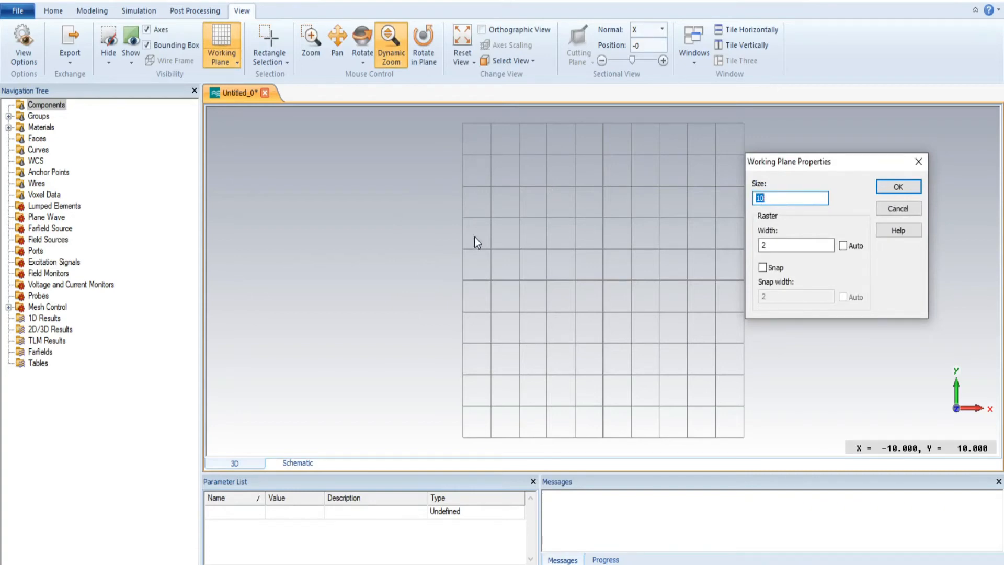
pyautogui.moveTo(472, 303)
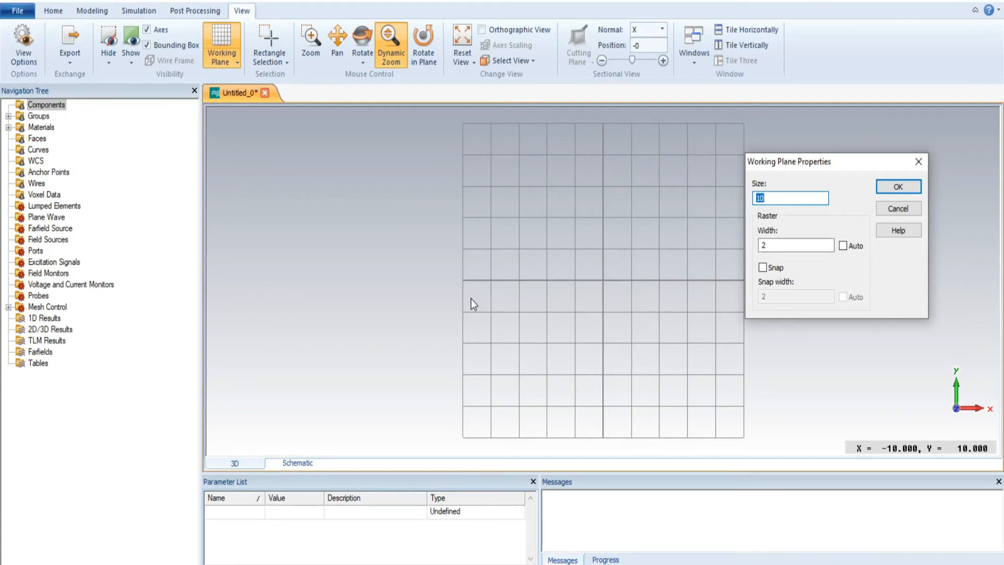
pyautogui.moveTo(470, 139)
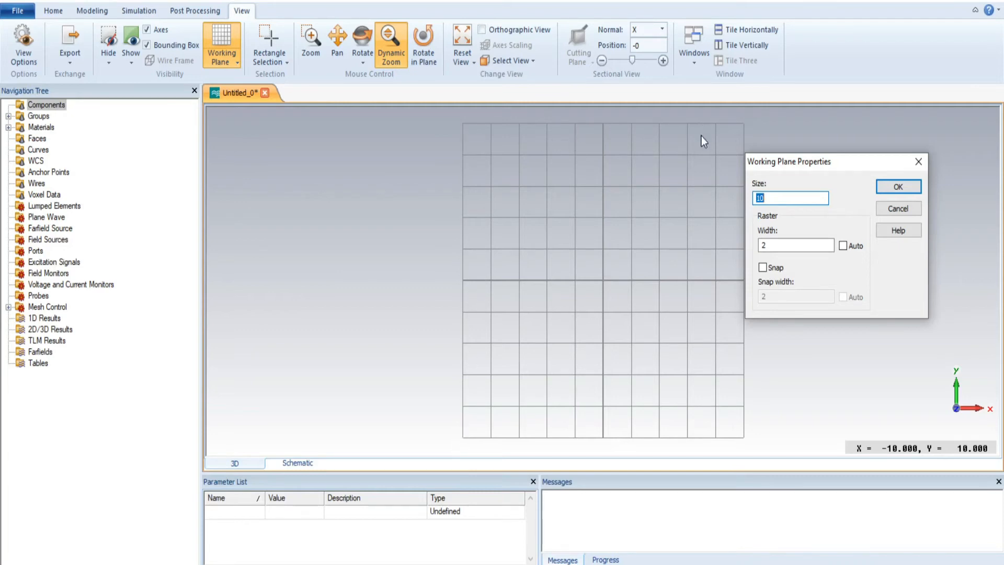
pyautogui.moveTo(668, 150)
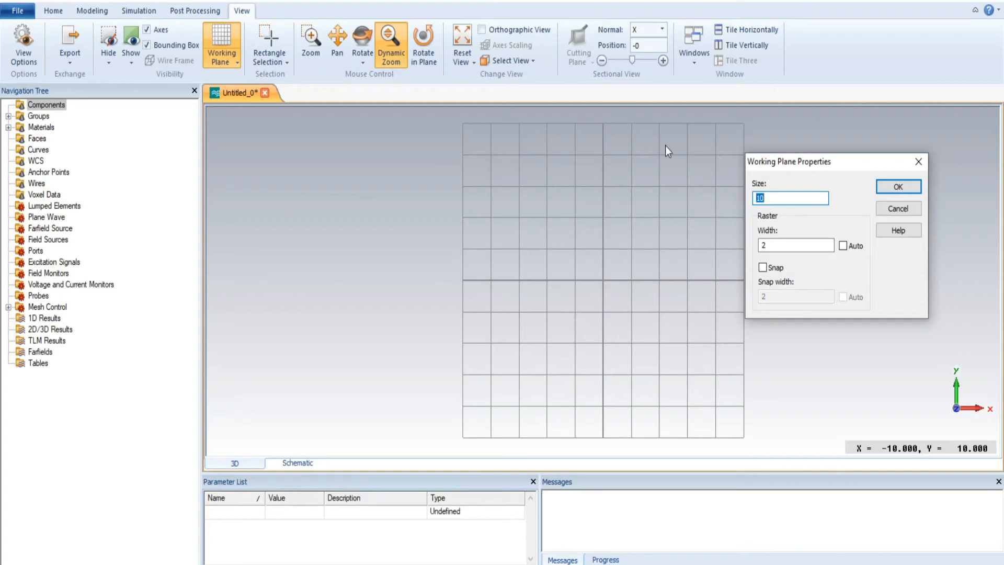
pyautogui.moveTo(734, 212)
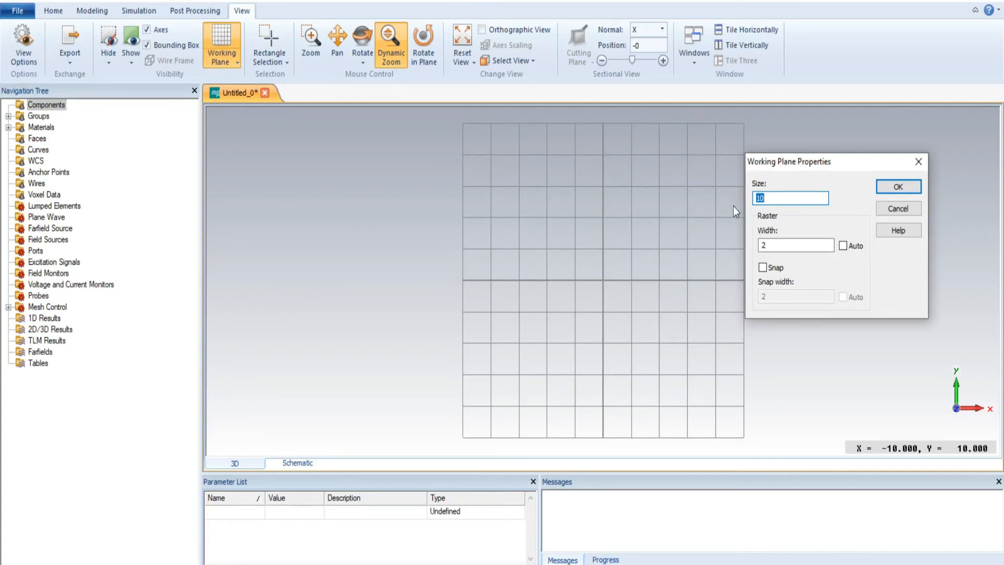
pyautogui.click(795, 245)
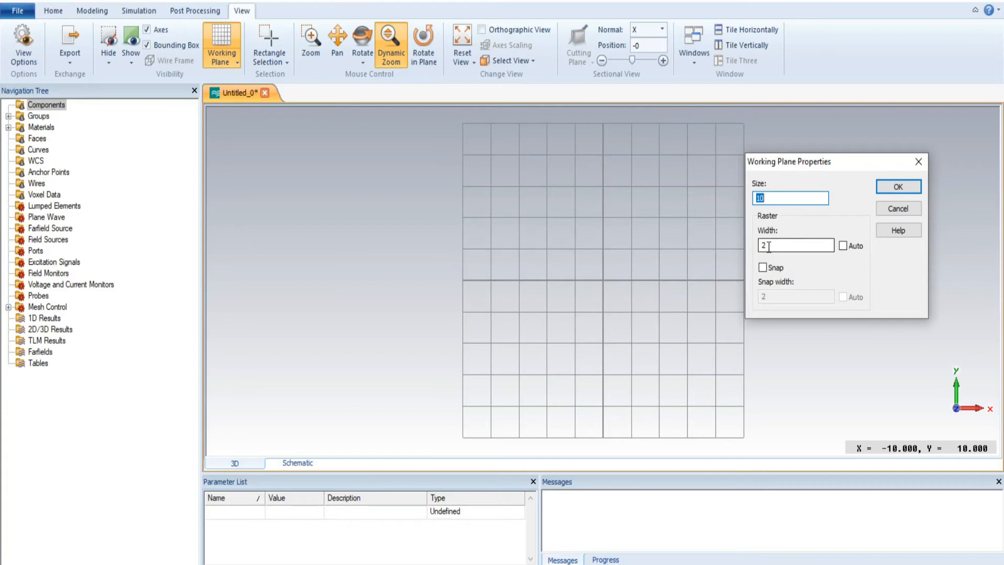
pyautogui.moveTo(830, 249)
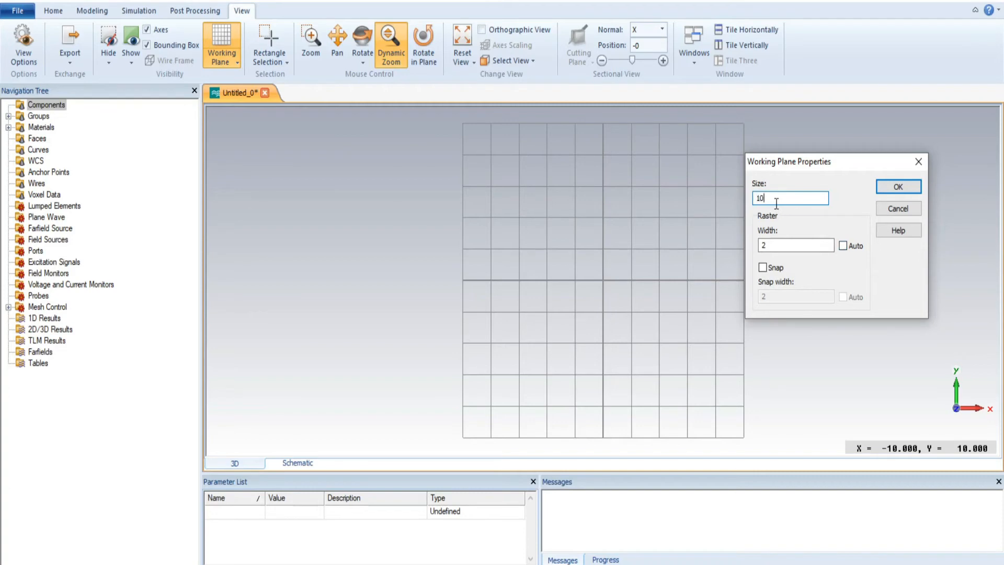
pyautogui.press('Backspace')
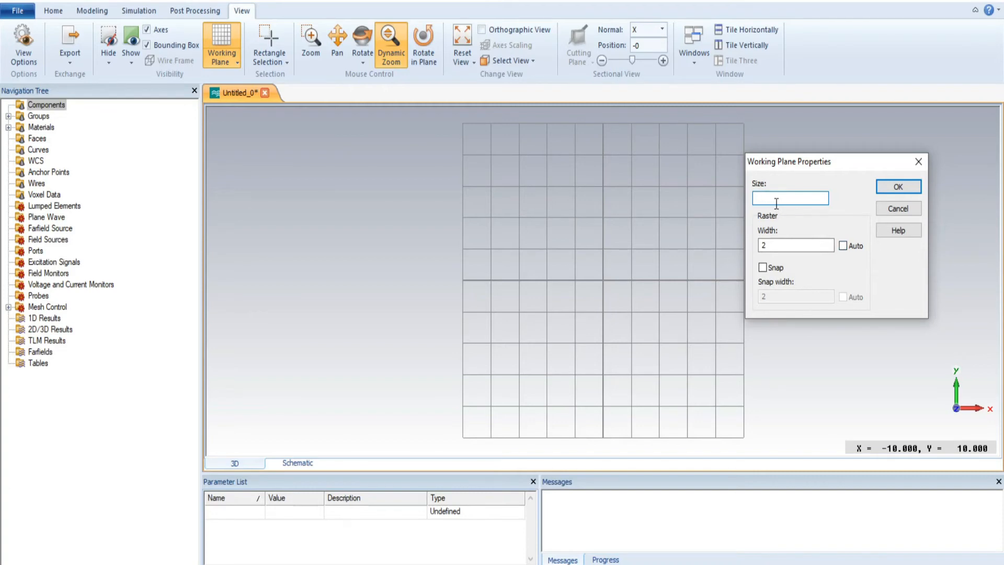
pyautogui.write('6')
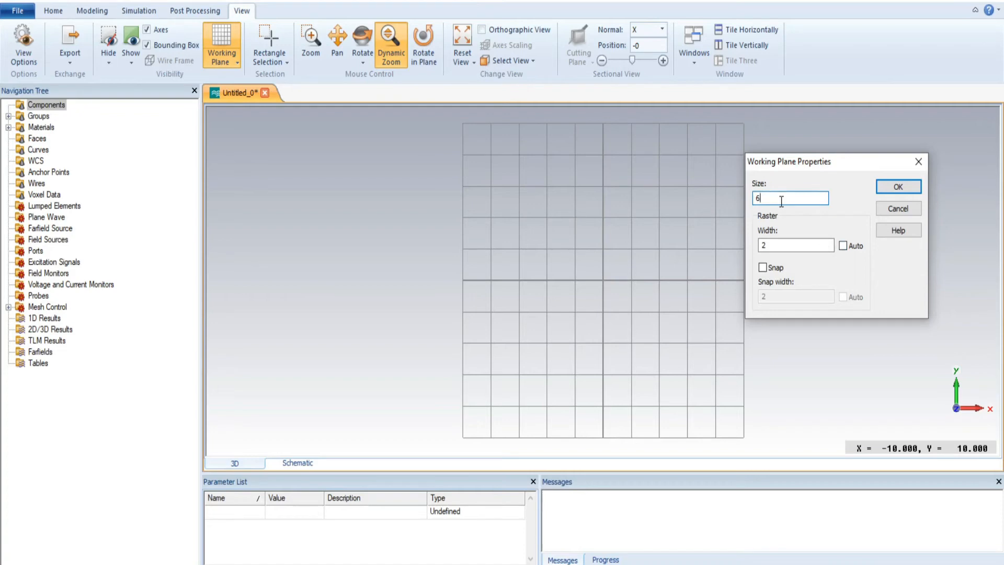
pyautogui.click(897, 186)
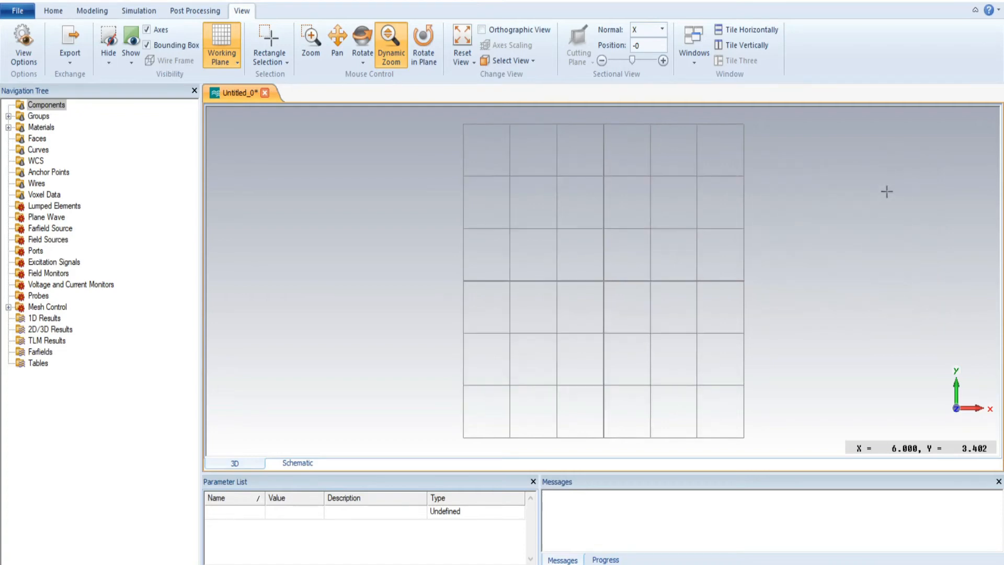
pyautogui.moveTo(494, 148)
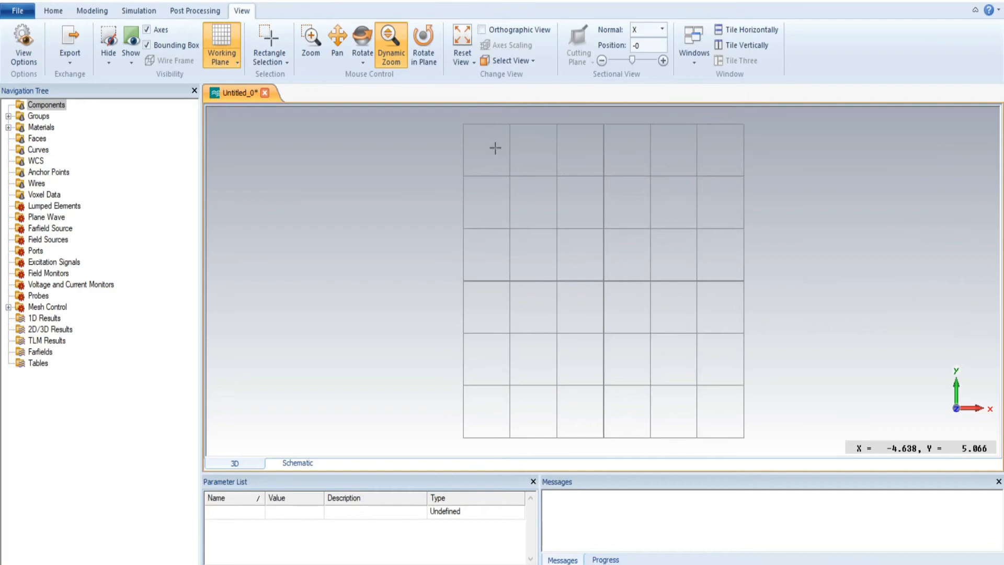
pyautogui.moveTo(680, 150)
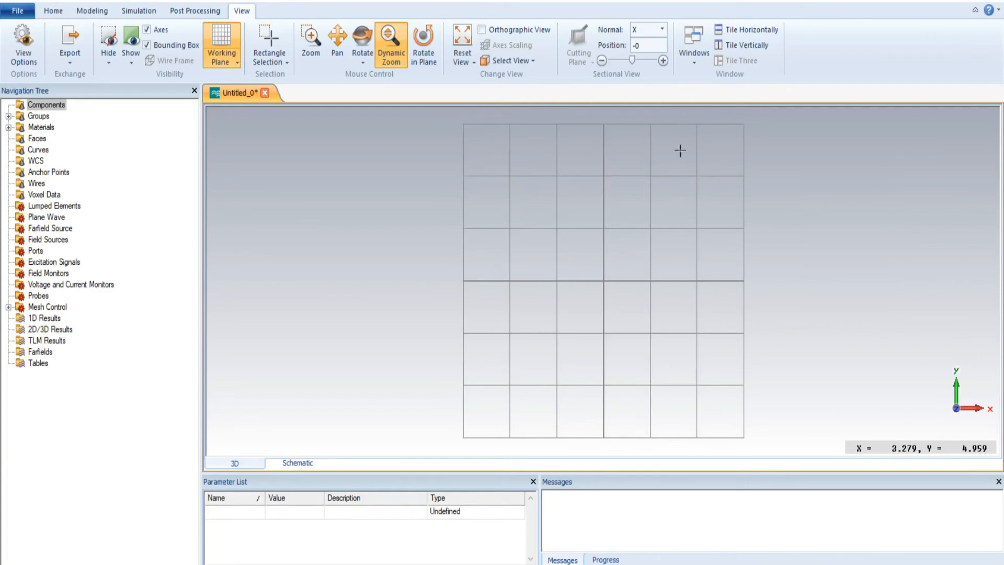
pyautogui.moveTo(483, 261)
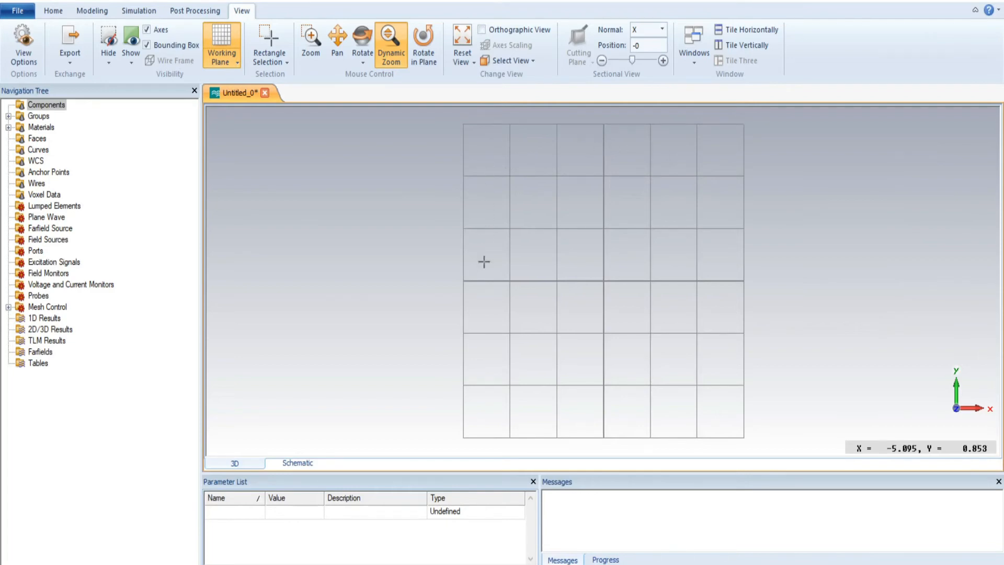
pyautogui.moveTo(558, 232)
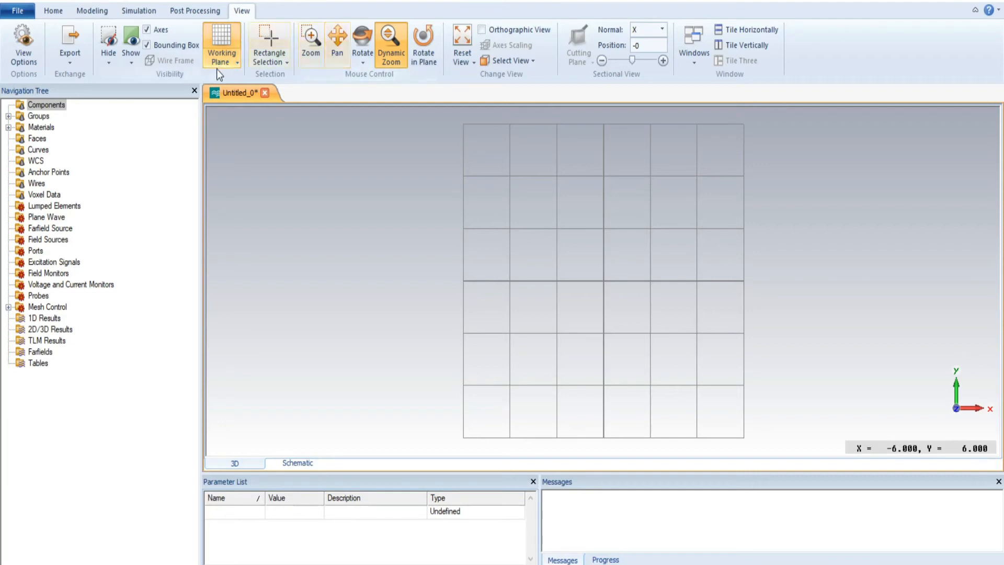
pyautogui.click(221, 45)
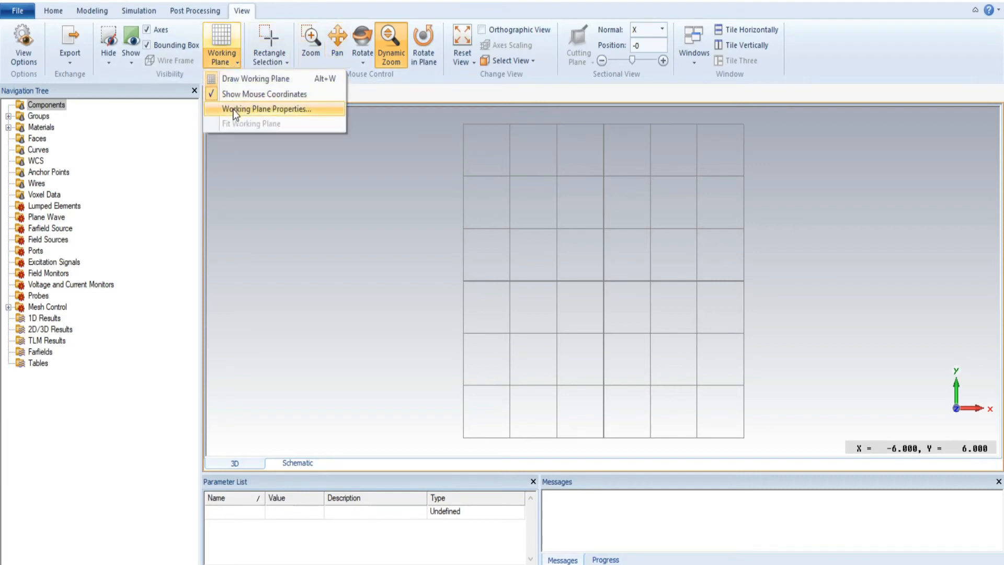
pyautogui.click(264, 109)
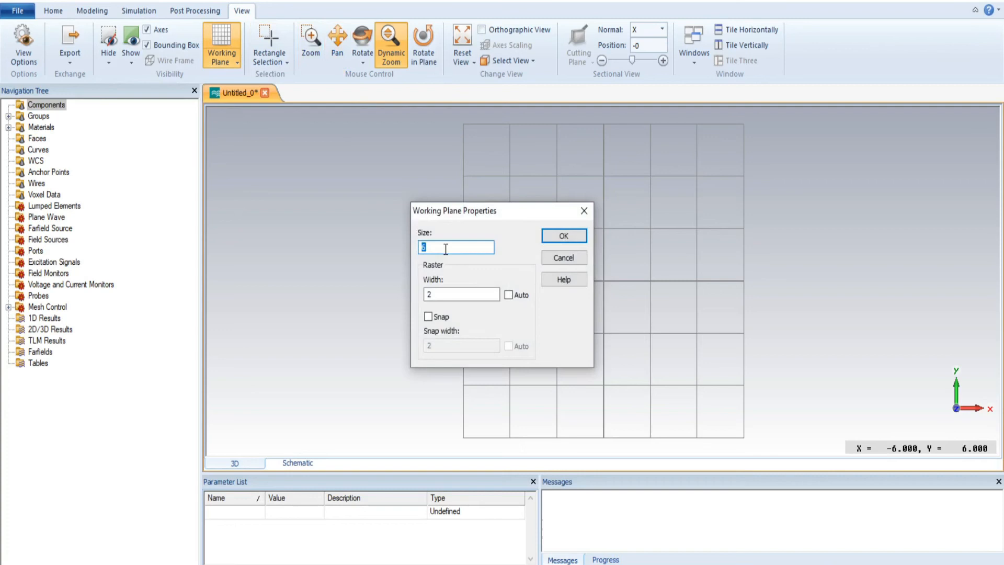
pyautogui.write('1')
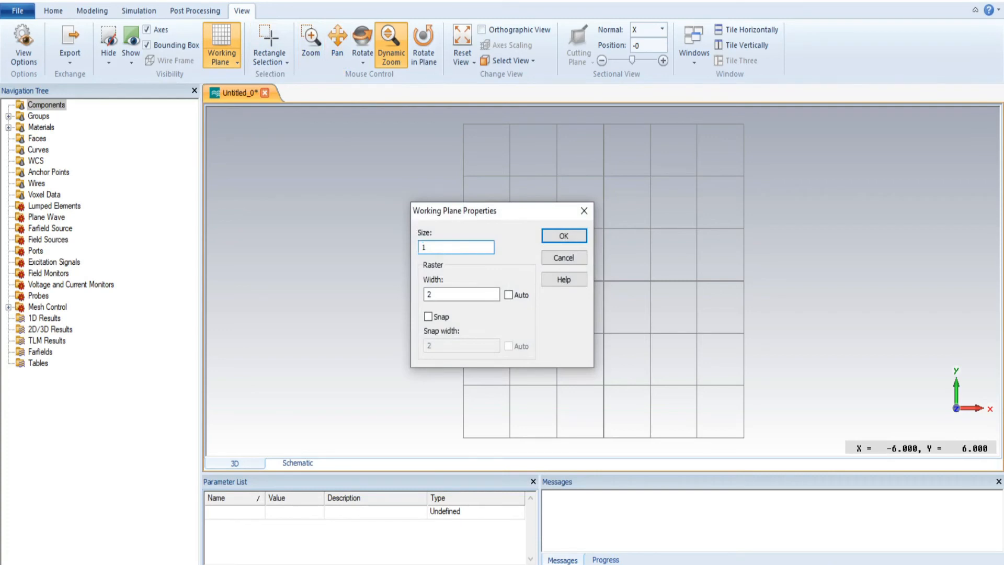
pyautogui.write('12')
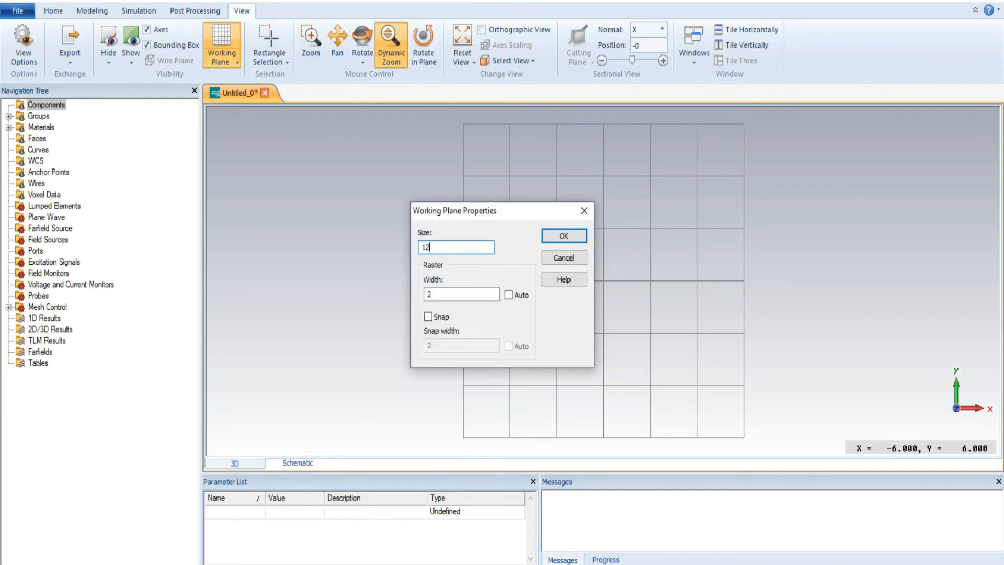
pyautogui.click(563, 235)
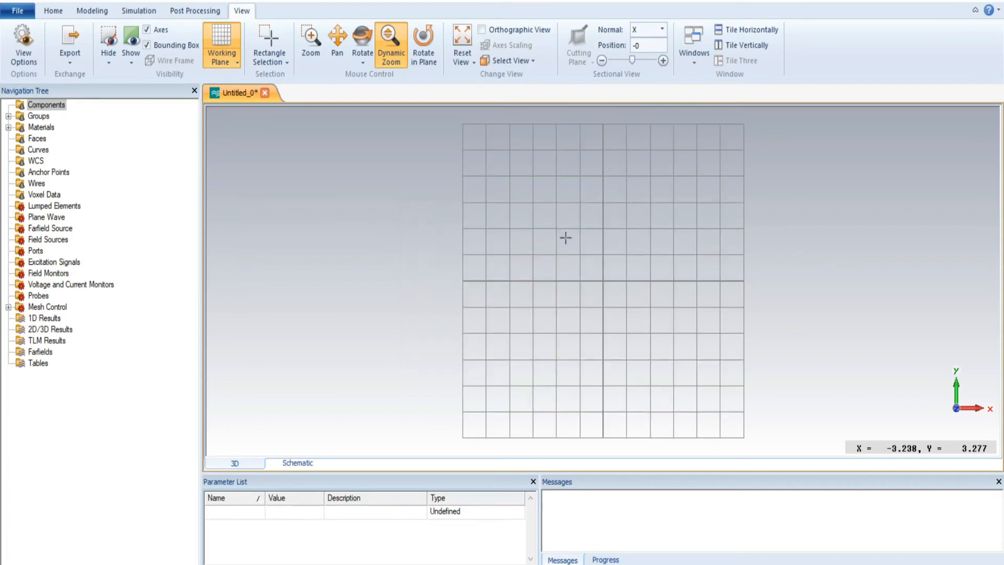
pyautogui.moveTo(677, 136)
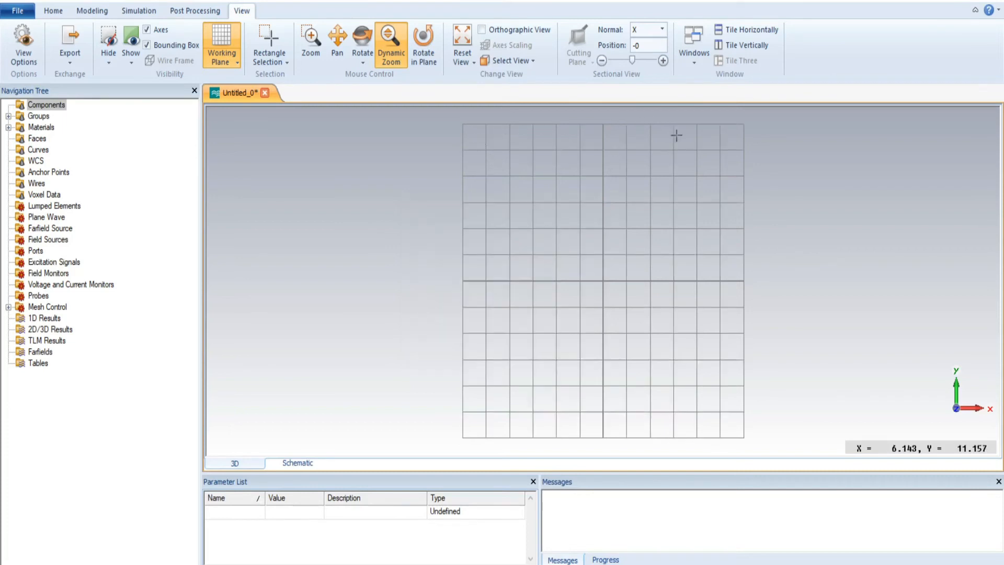
pyautogui.moveTo(471, 187)
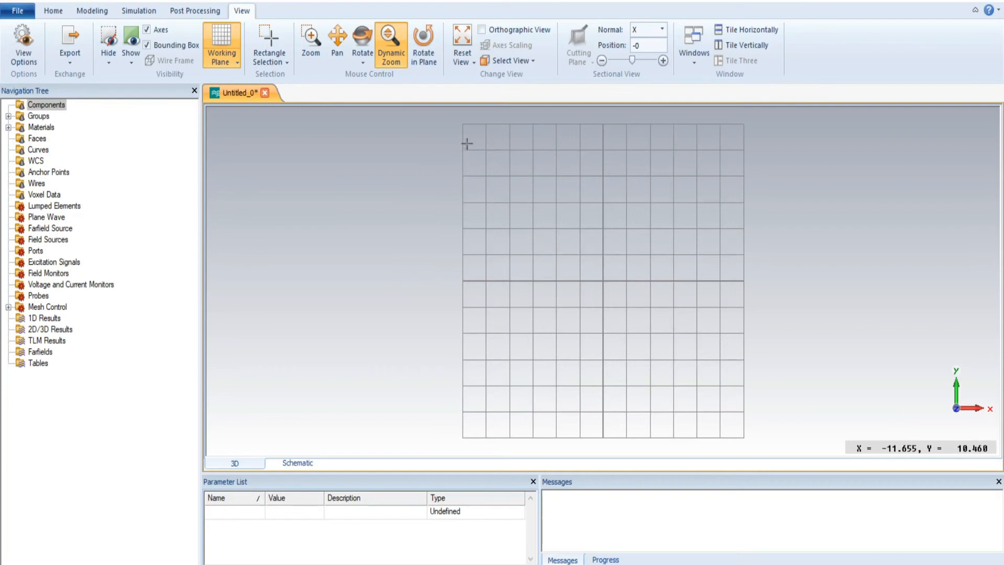
pyautogui.moveTo(670, 146)
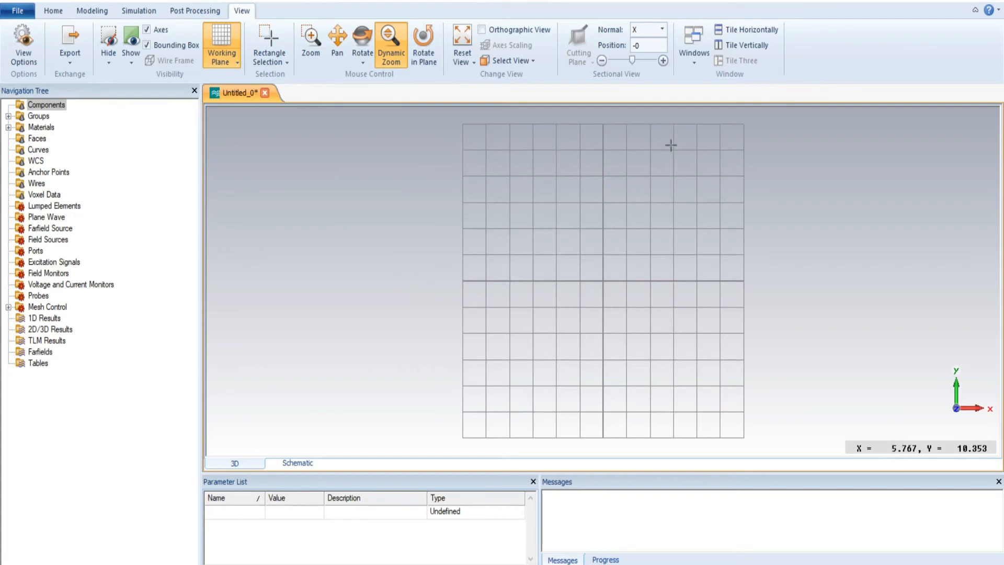
pyautogui.moveTo(473, 389)
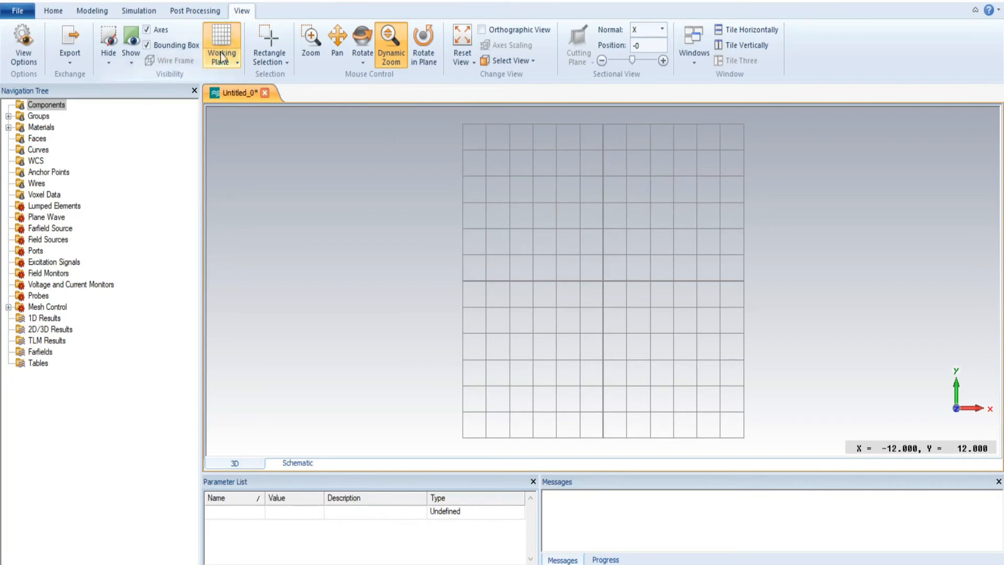
# Step: In Working Plane Properties set the raster width to 1 and apply
pyautogui.click(222, 58)
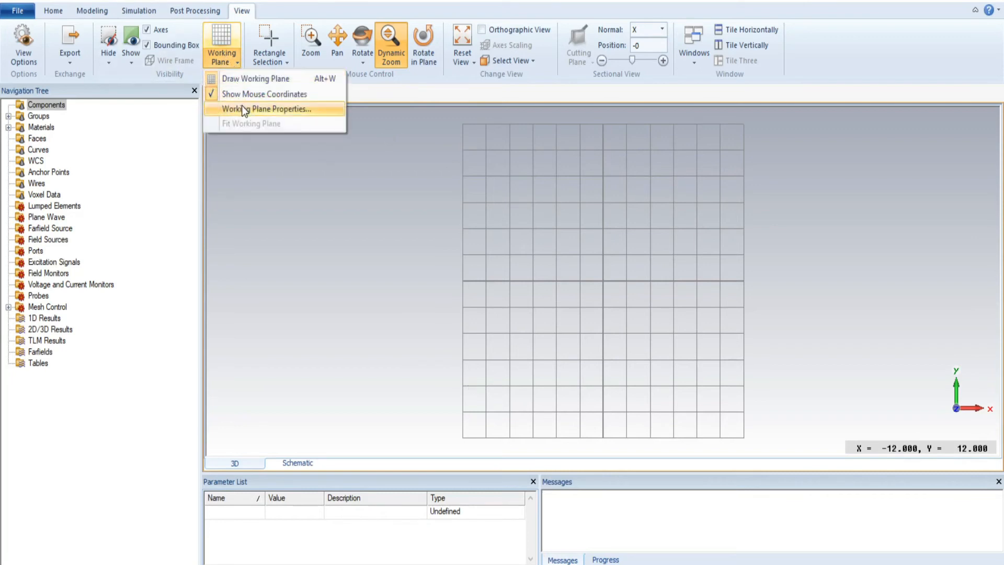
pyautogui.click(265, 108)
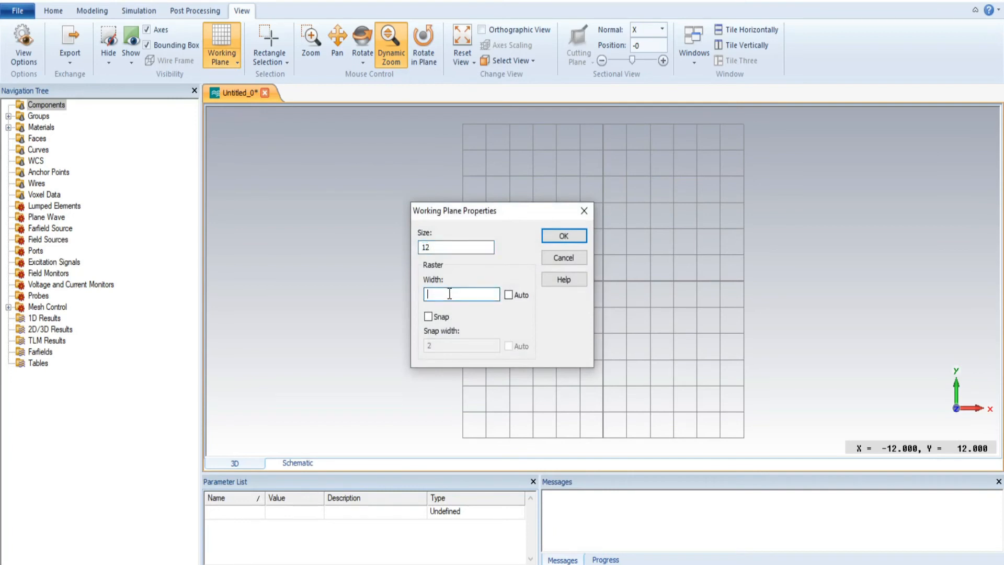
pyautogui.write('1')
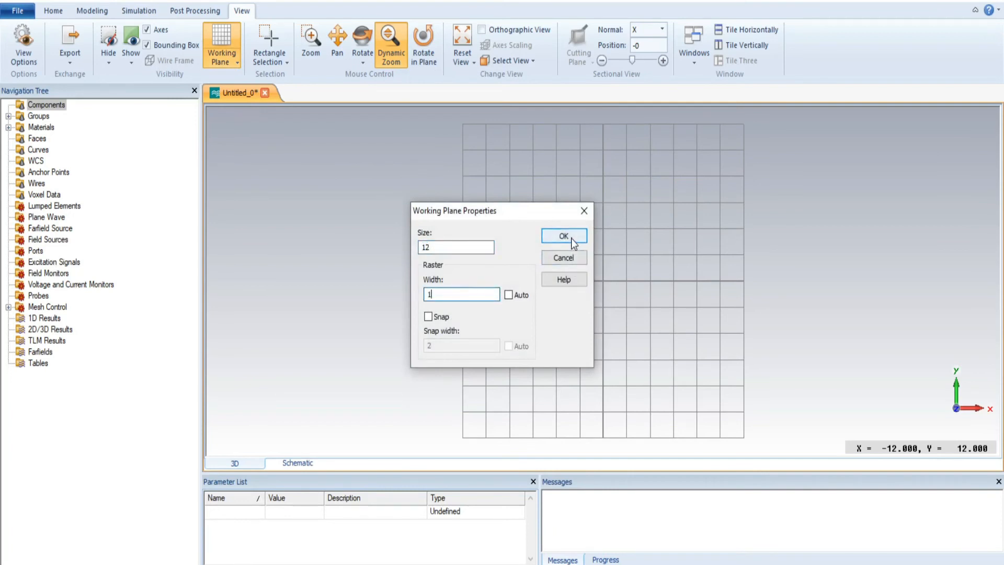
pyautogui.click(562, 235)
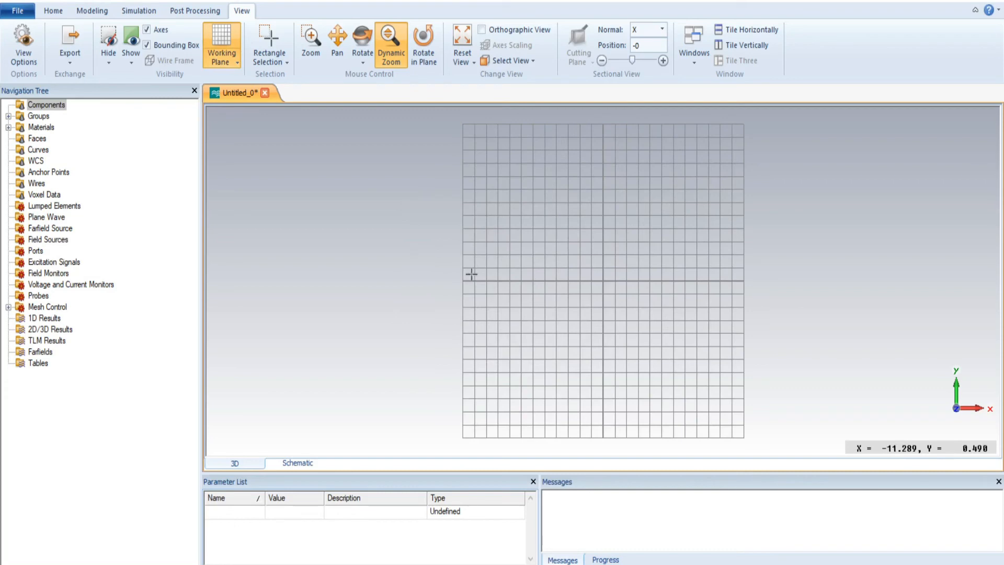
pyautogui.moveTo(470, 279)
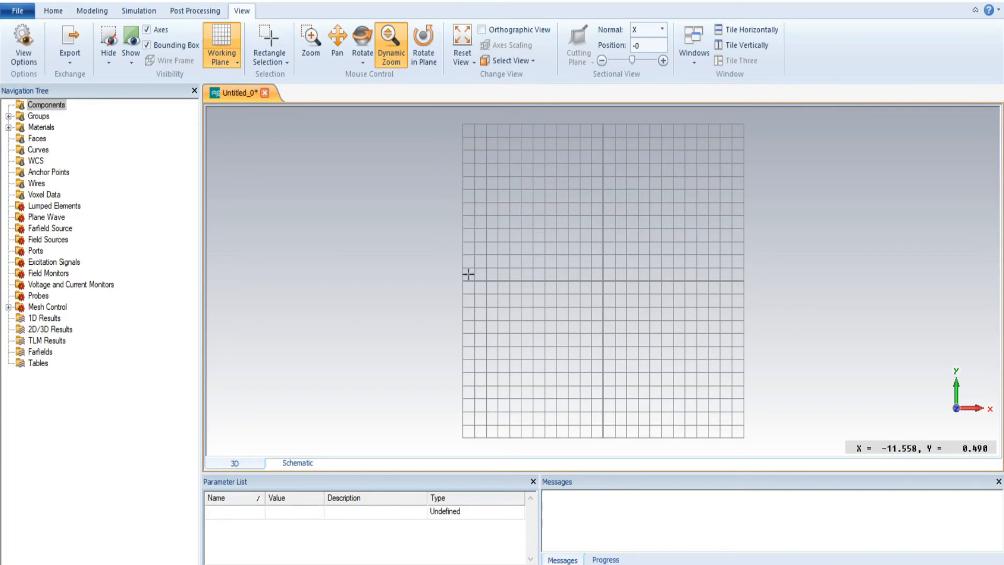
pyautogui.moveTo(467, 126)
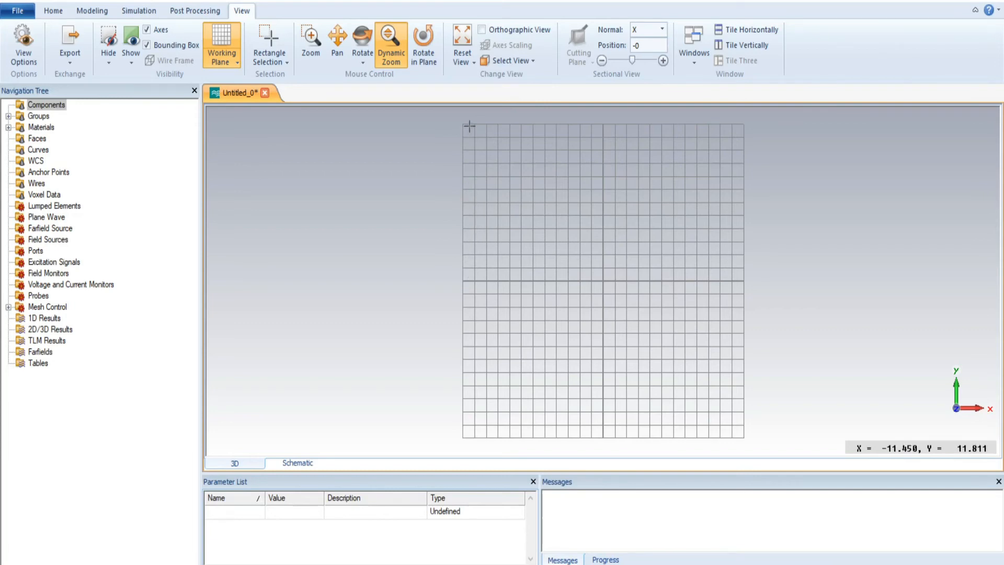
pyautogui.moveTo(565, 132)
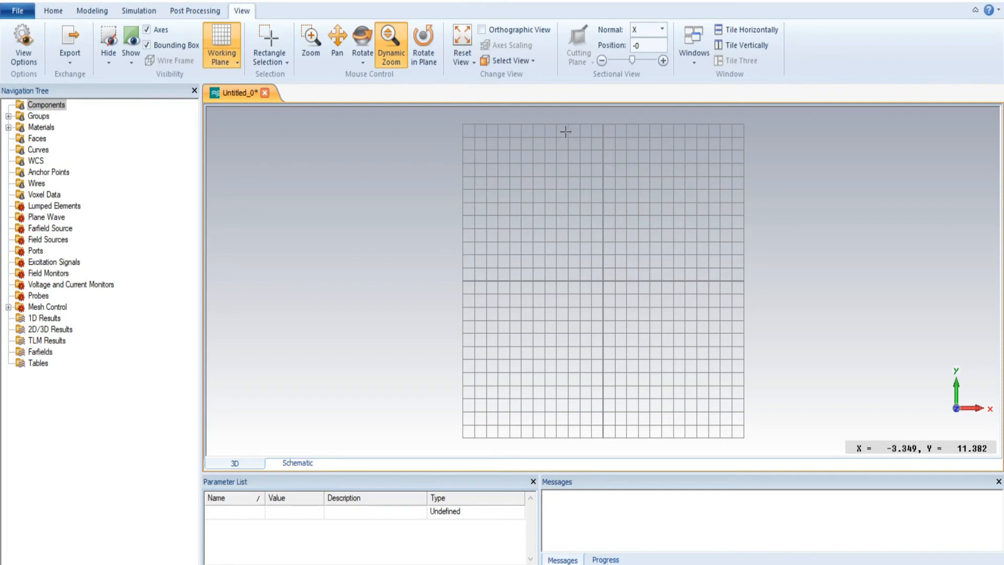
pyautogui.moveTo(615, 132)
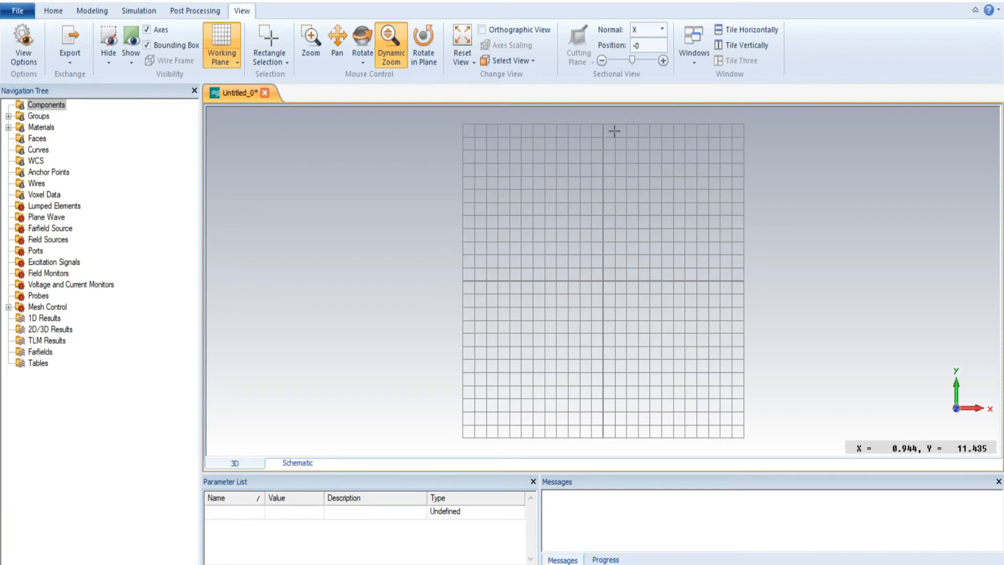
pyautogui.moveTo(714, 131)
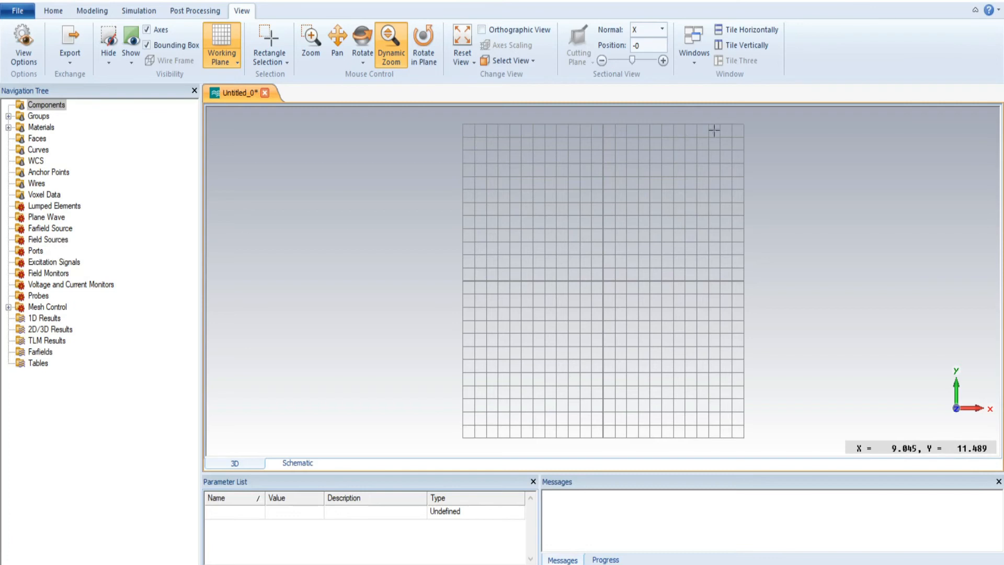
pyautogui.moveTo(690, 135)
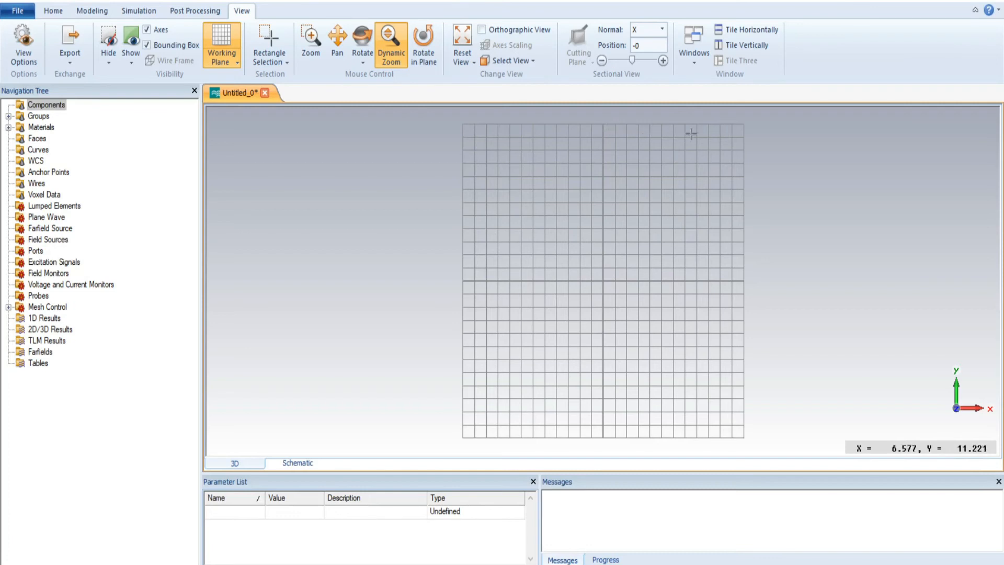
pyautogui.moveTo(728, 294)
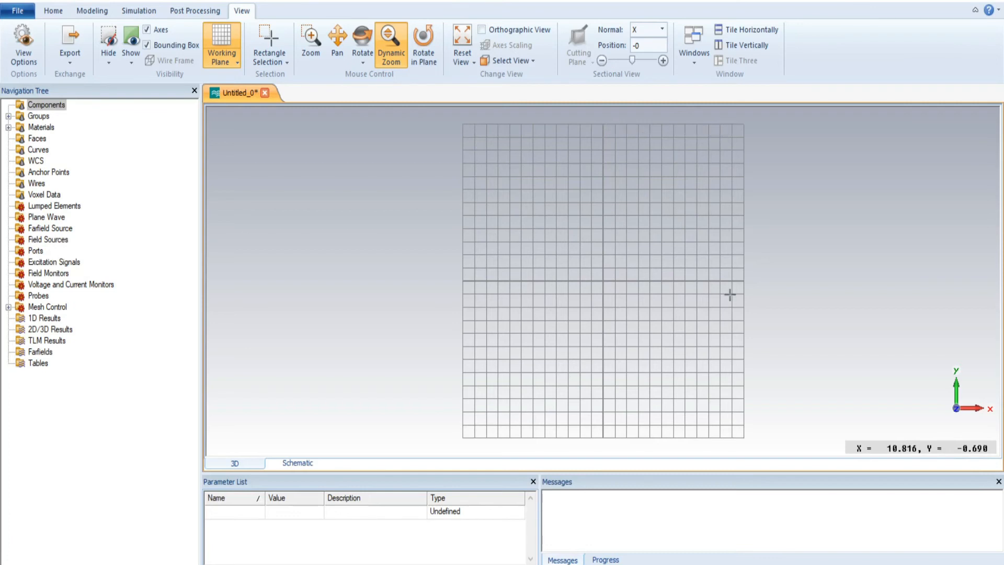
pyautogui.moveTo(529, 332)
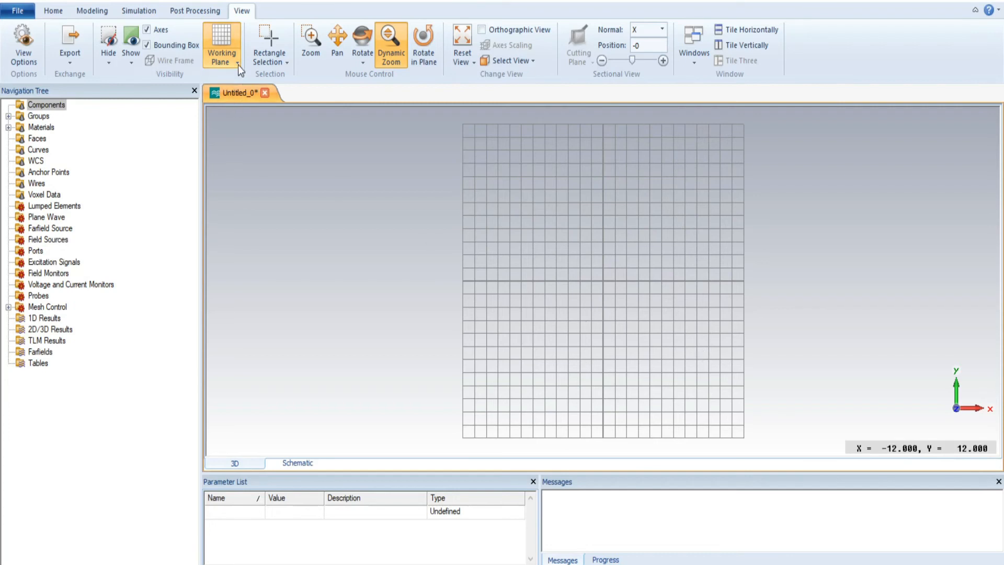
pyautogui.moveTo(221, 45)
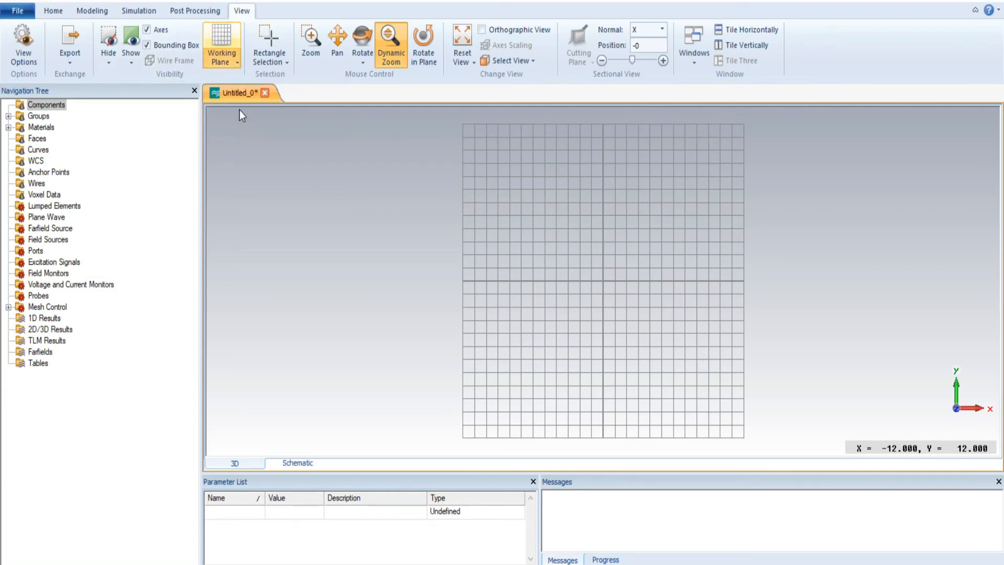
# Step: In Working Plane Properties set the raster width to 3 and apply
pyautogui.click(222, 40)
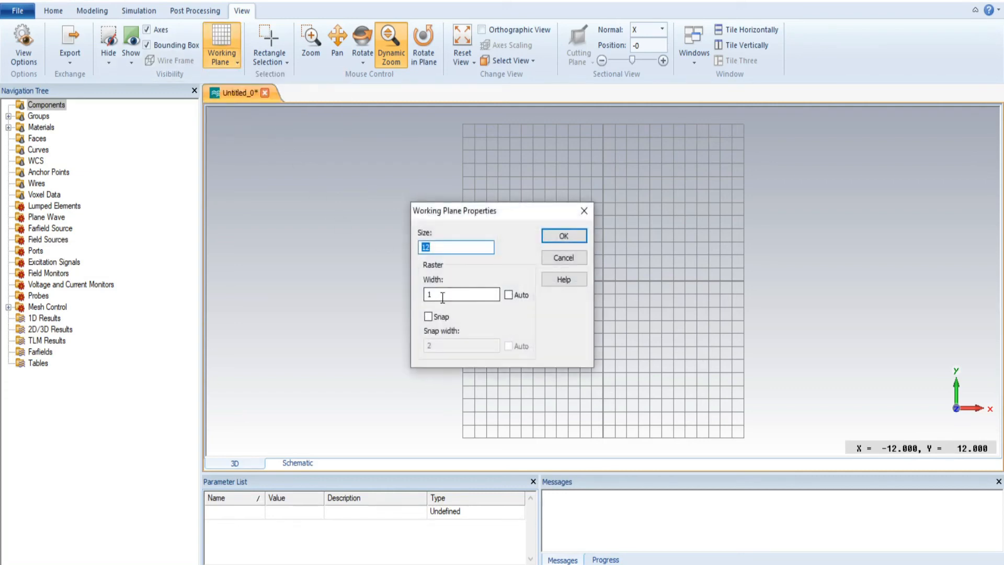
pyautogui.write('3')
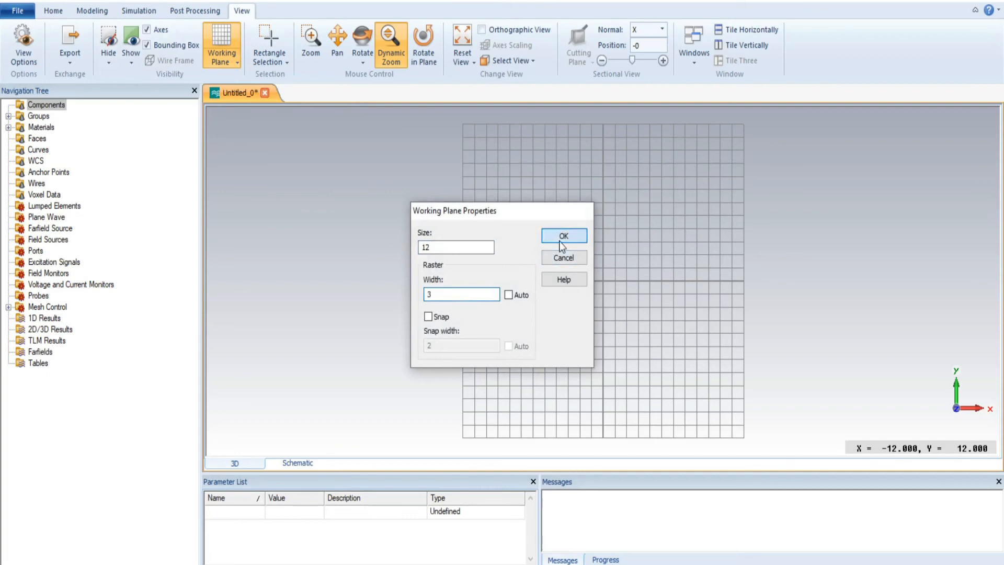
pyautogui.click(562, 236)
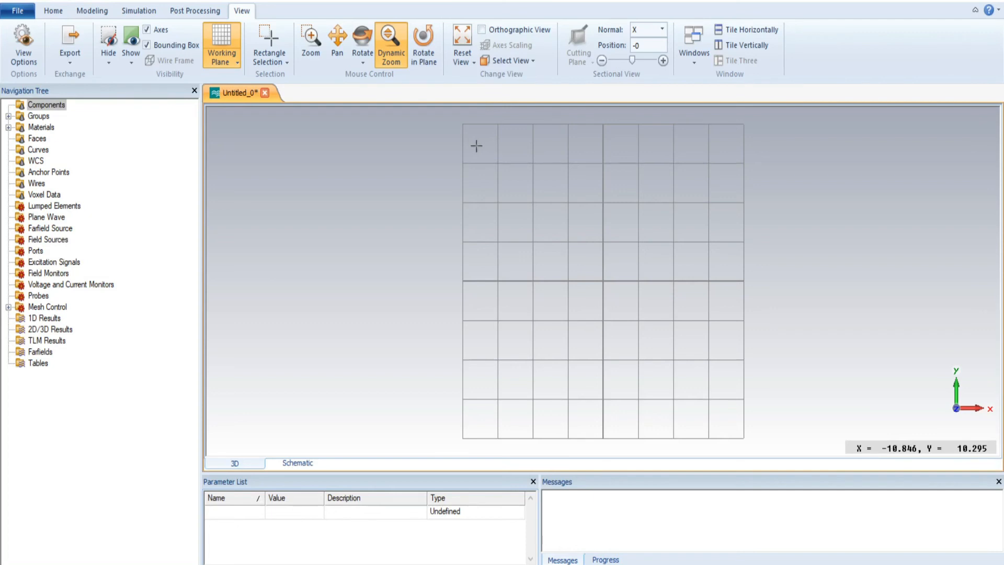
pyautogui.moveTo(385, 167)
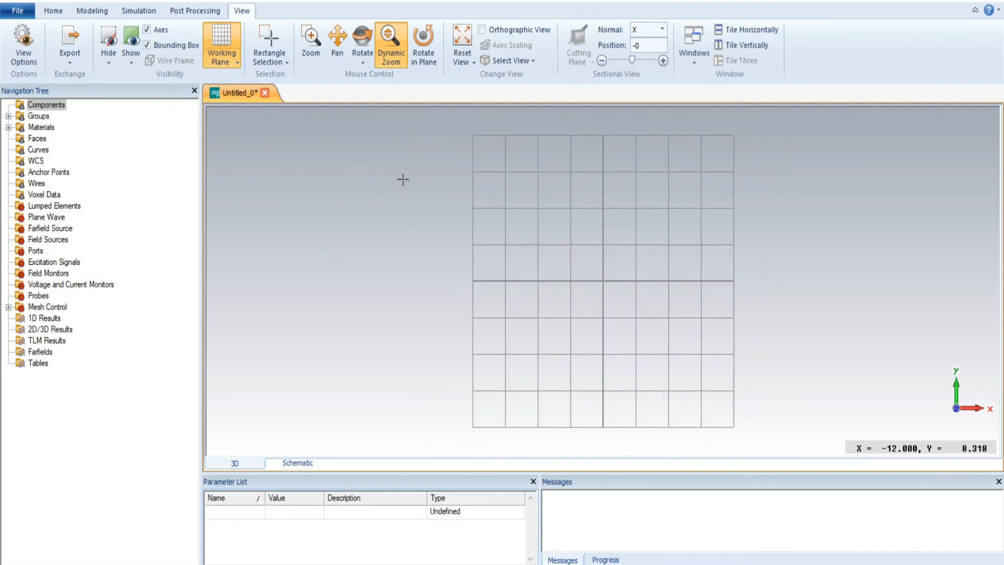
# Step: Expand the Working Plane dropdown again with the grid at size 12, width 3
pyautogui.click(221, 45)
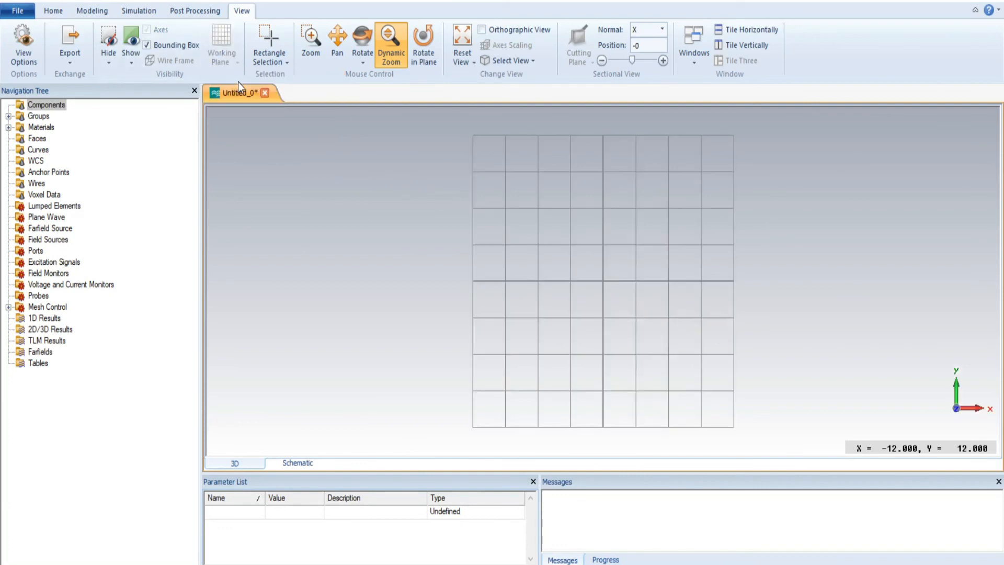
pyautogui.click(221, 45)
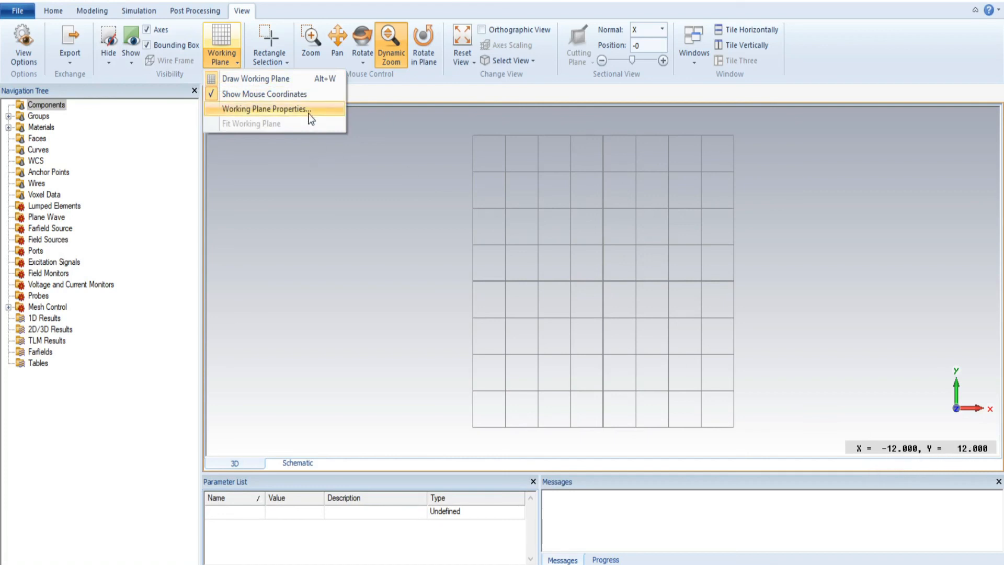
# Step: In Working Plane Properties change the raster width from 3 to 2 and apply
pyautogui.click(265, 109)
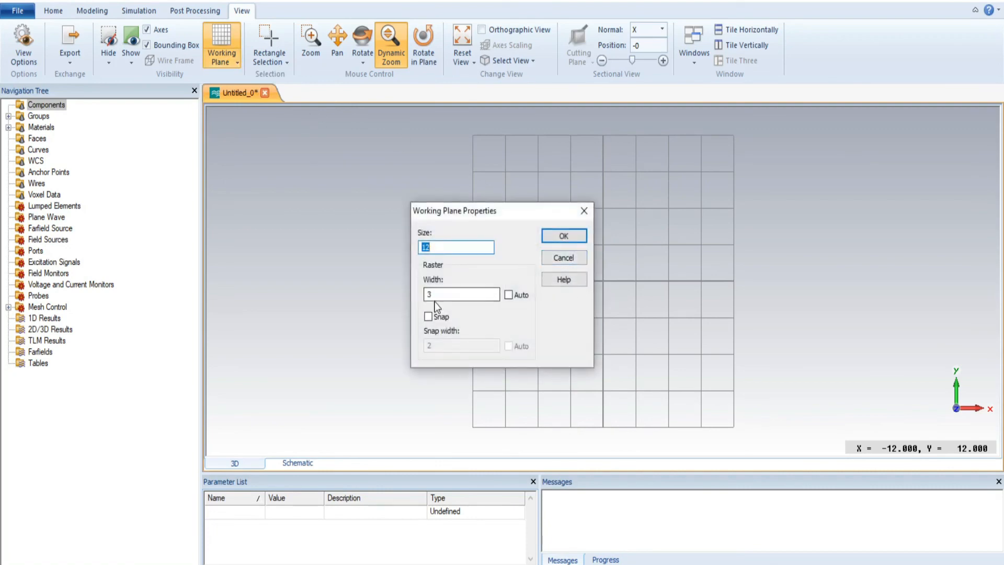
pyautogui.click(460, 294)
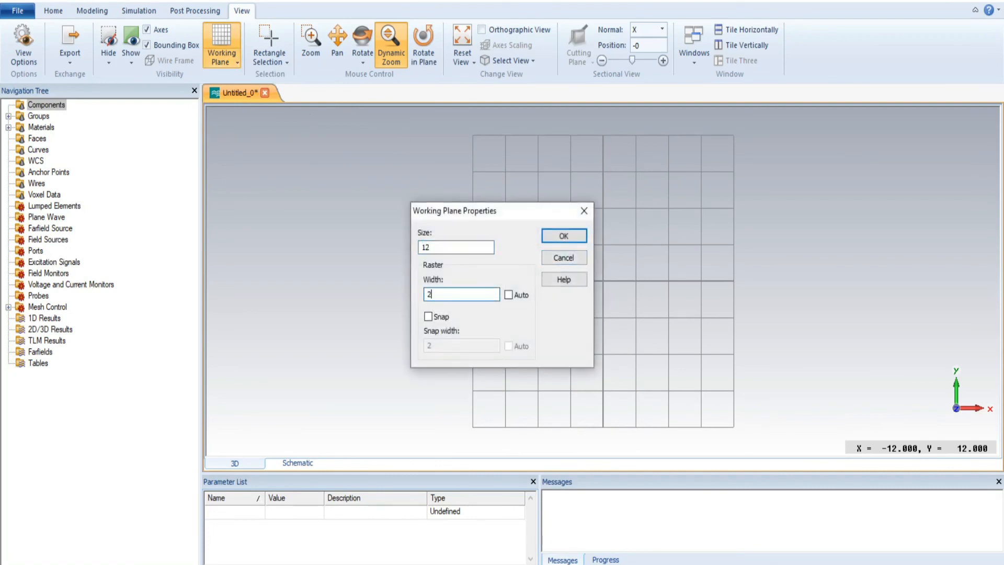
pyautogui.click(563, 235)
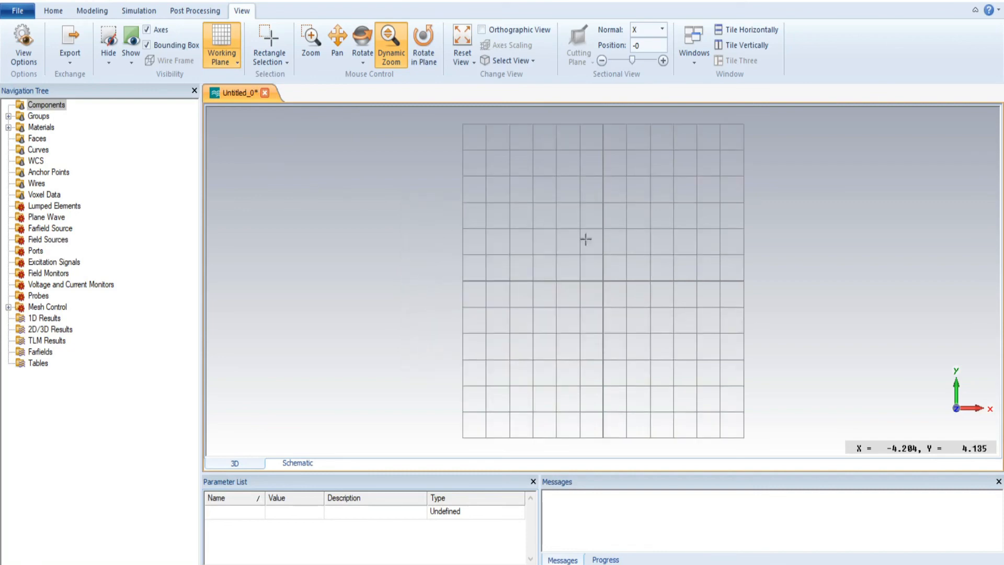